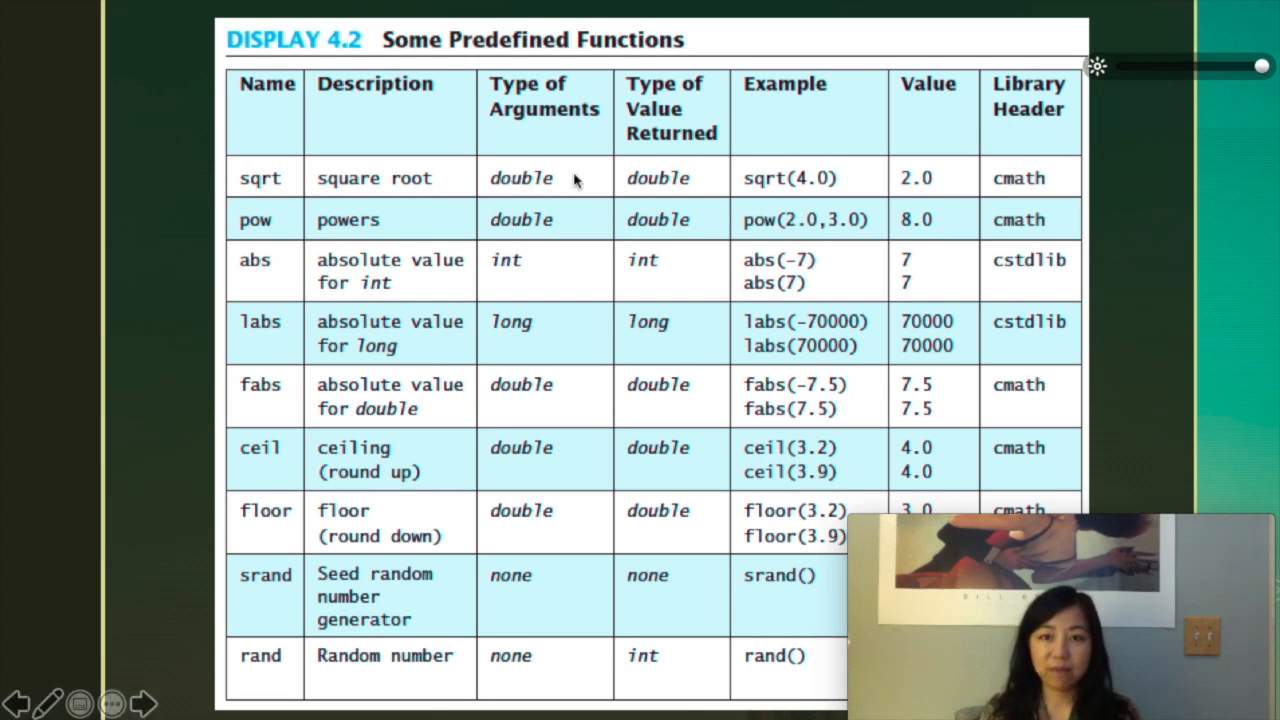
mouse_move(284, 220)
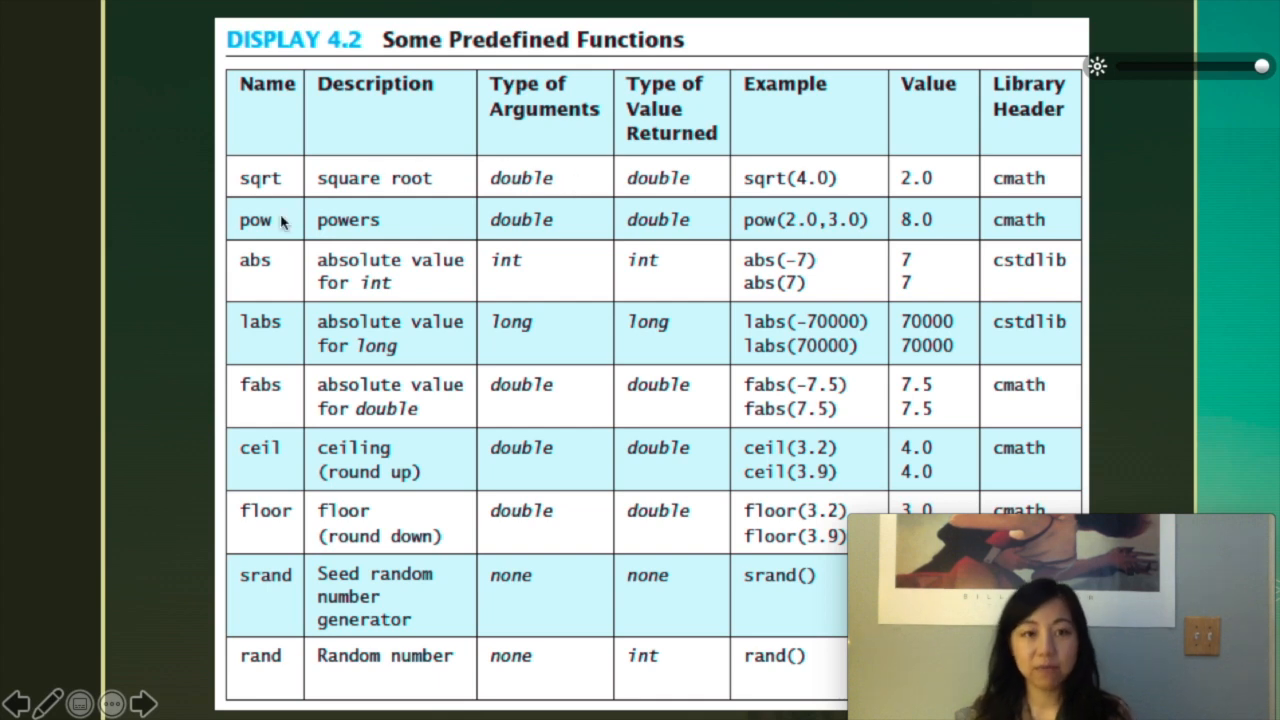
mouse_move(254, 188)
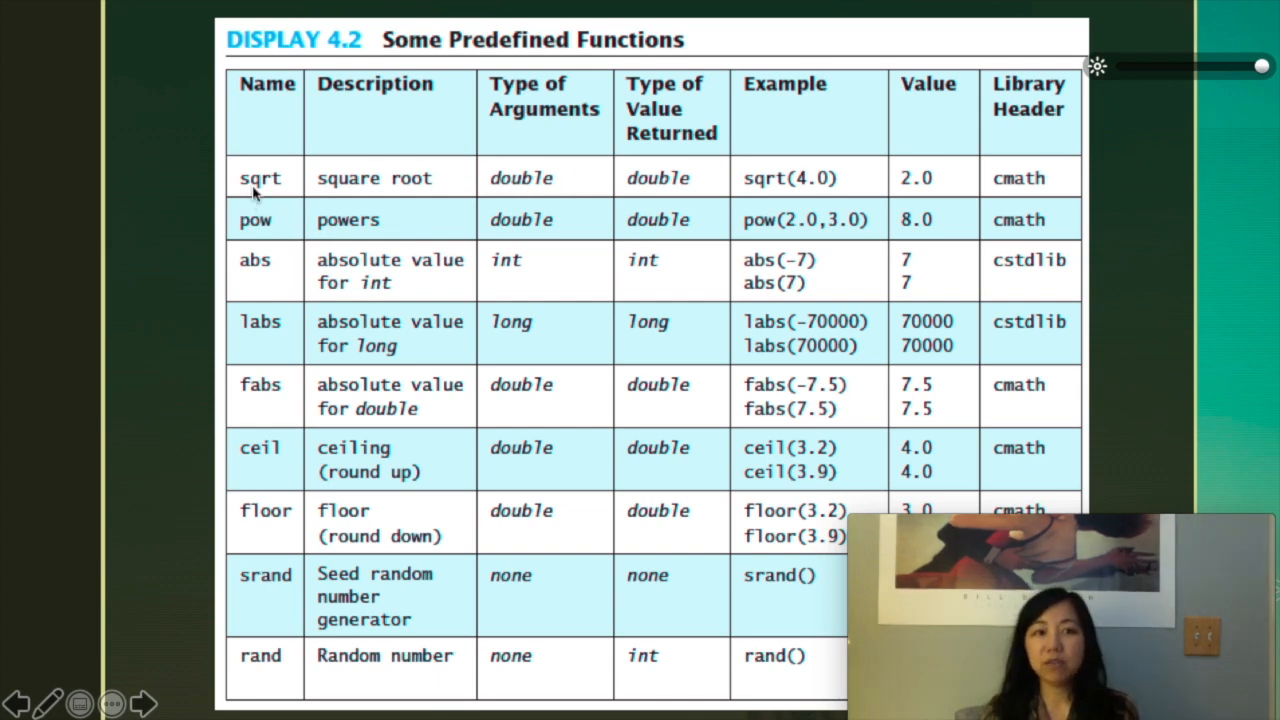
mouse_move(276, 236)
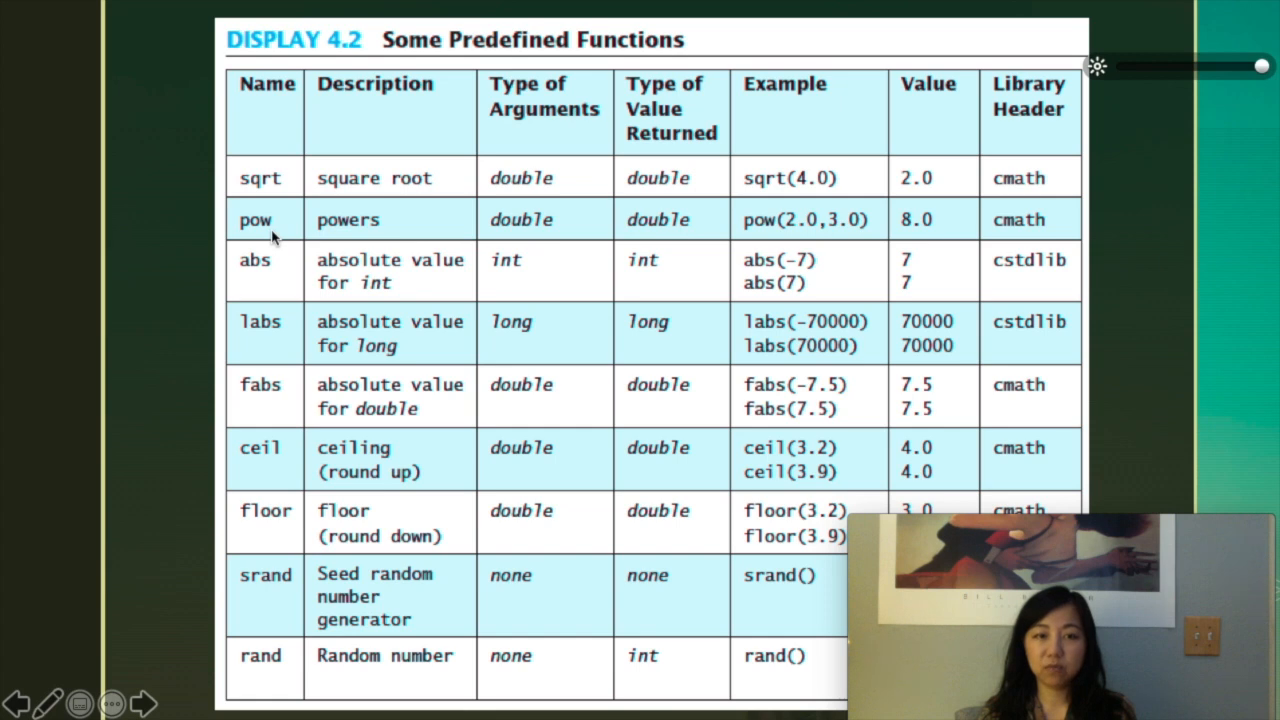
mouse_move(270, 264)
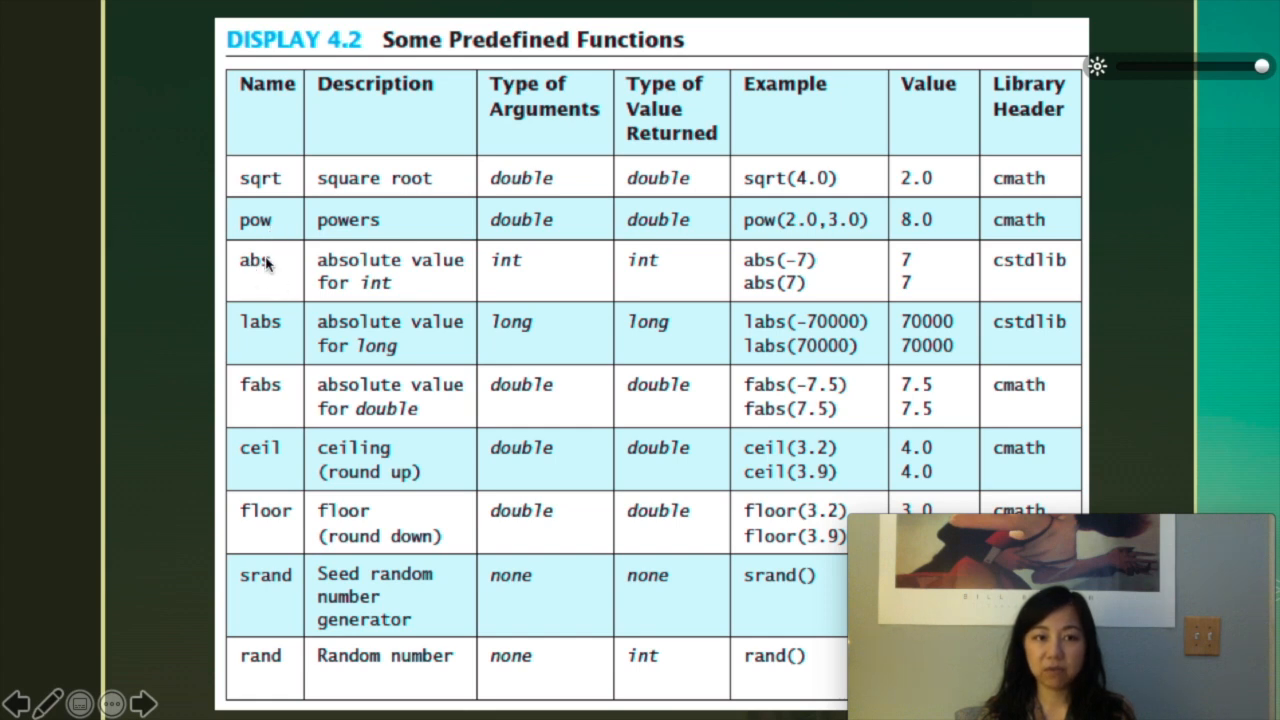
mouse_move(364, 316)
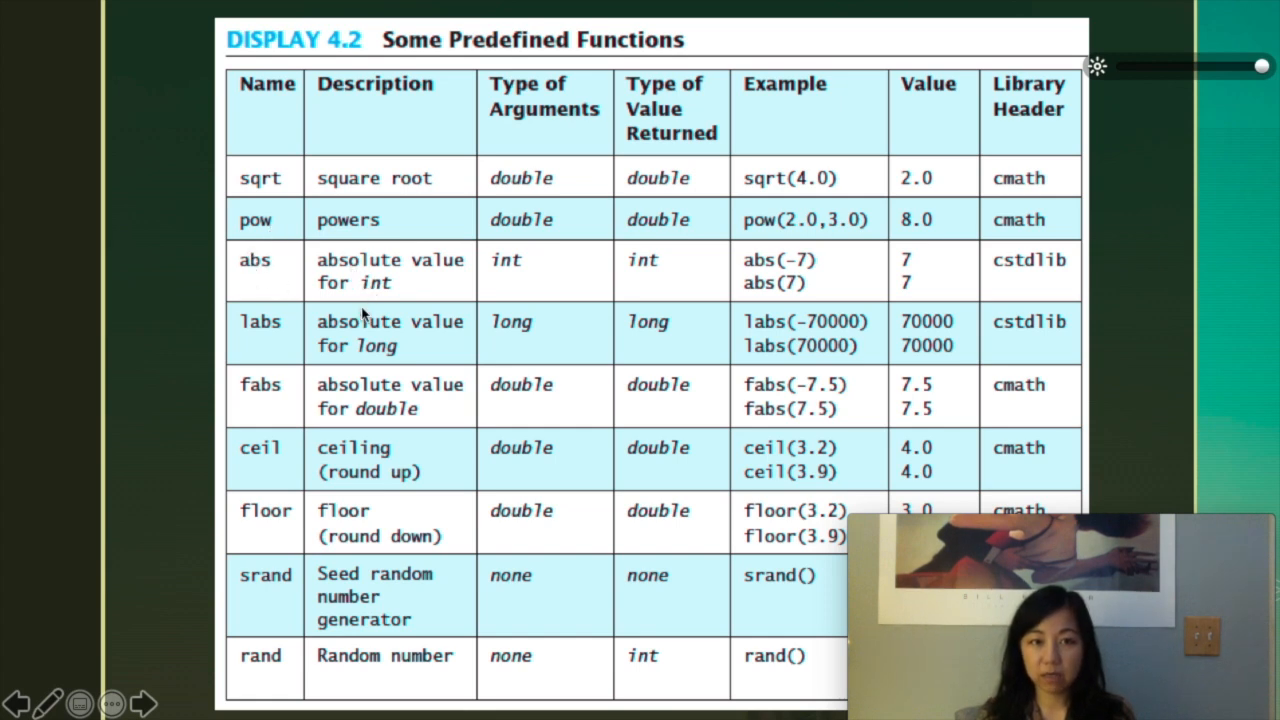
mouse_move(232, 412)
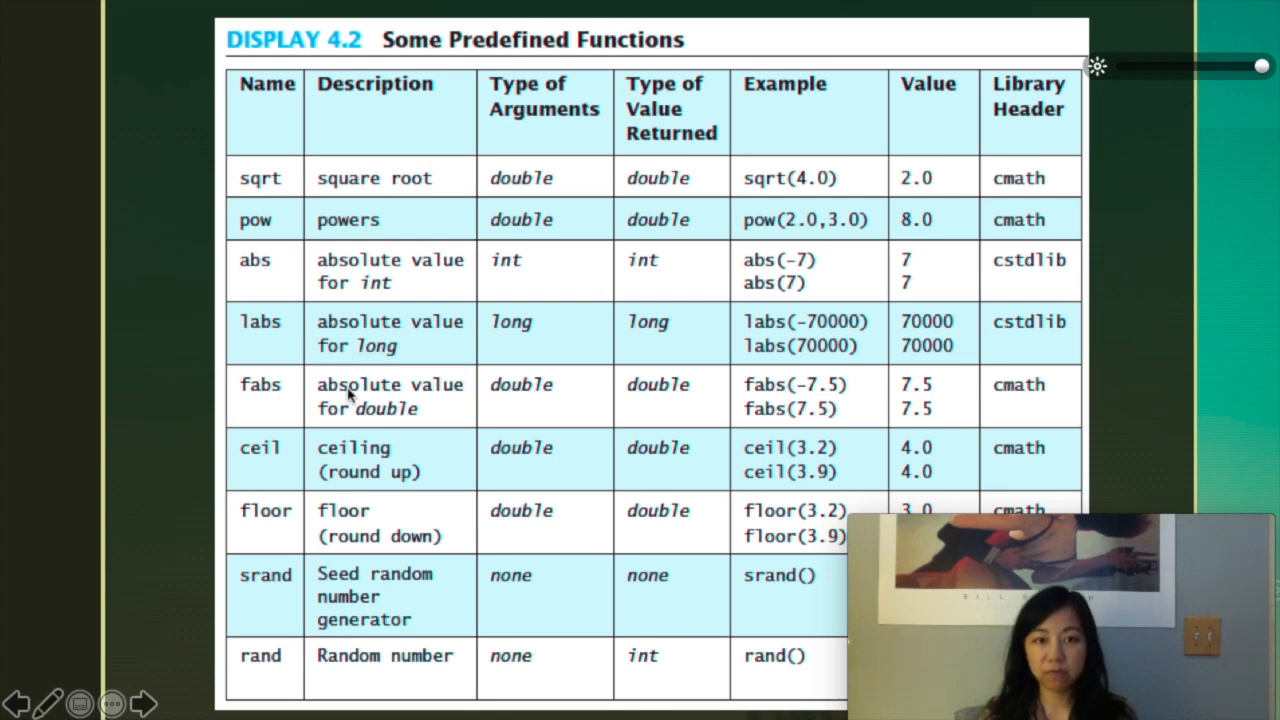
mouse_move(256, 536)
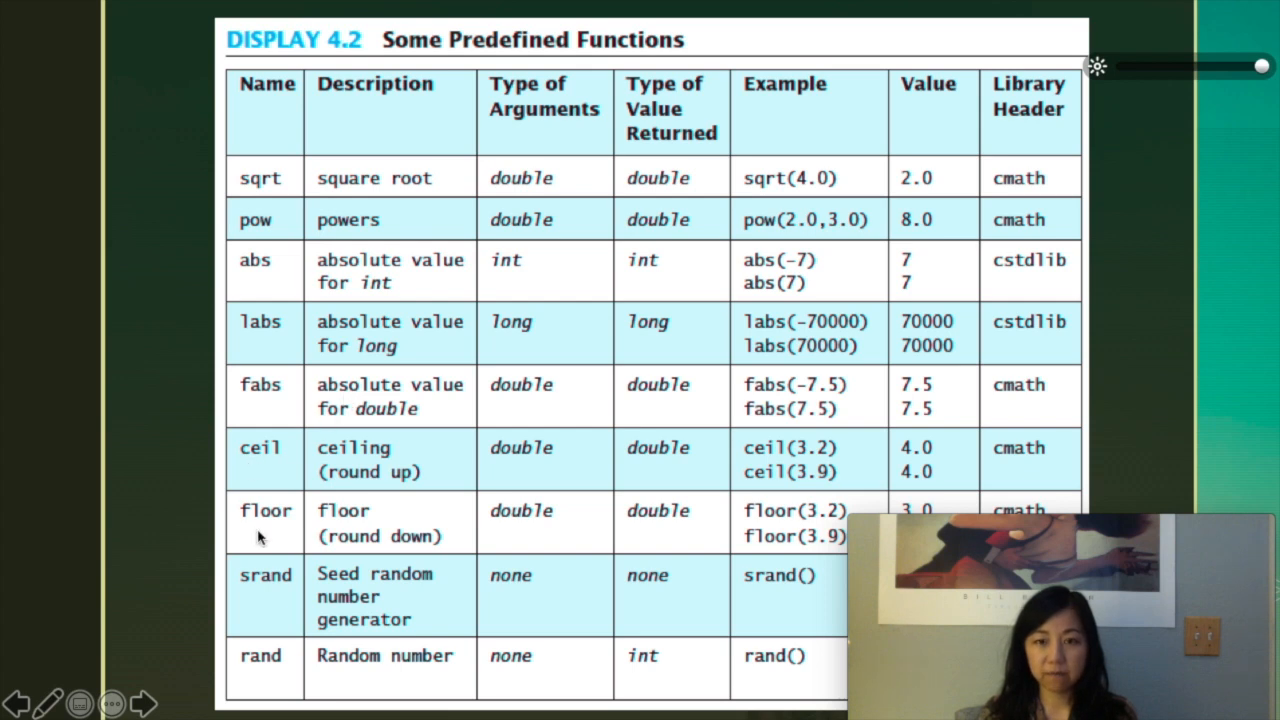
mouse_move(300, 570)
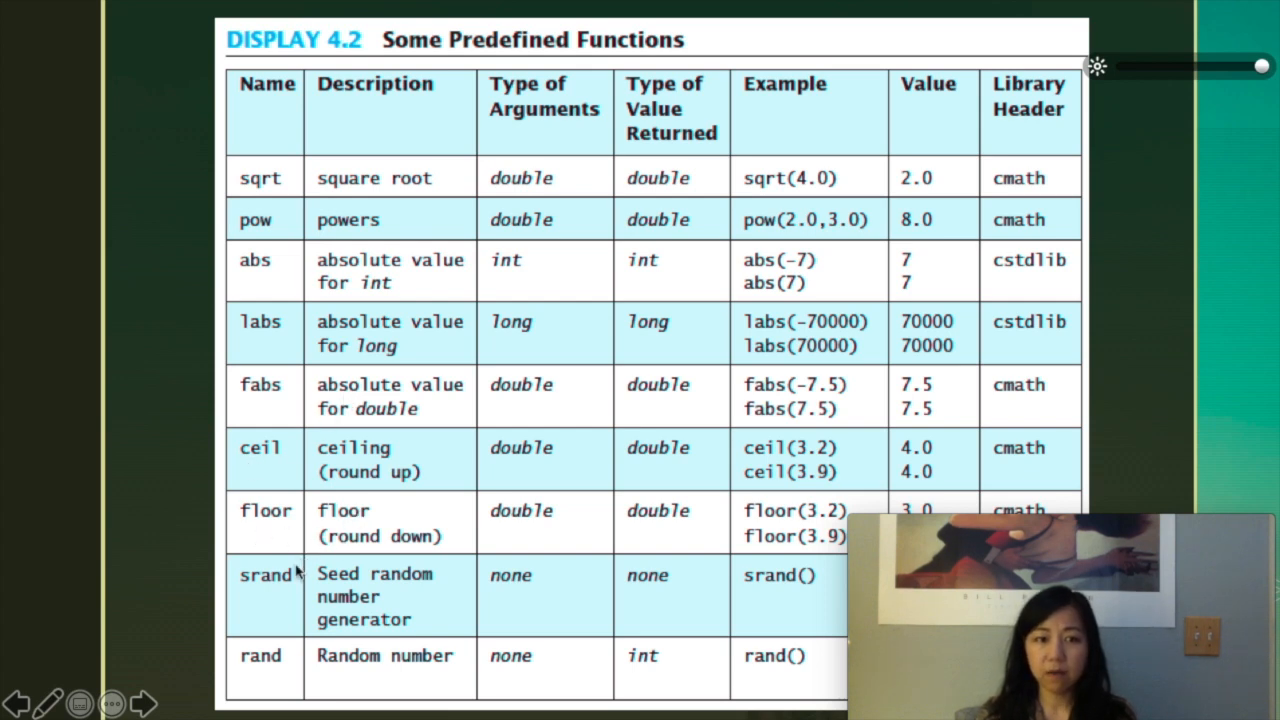
mouse_move(268, 668)
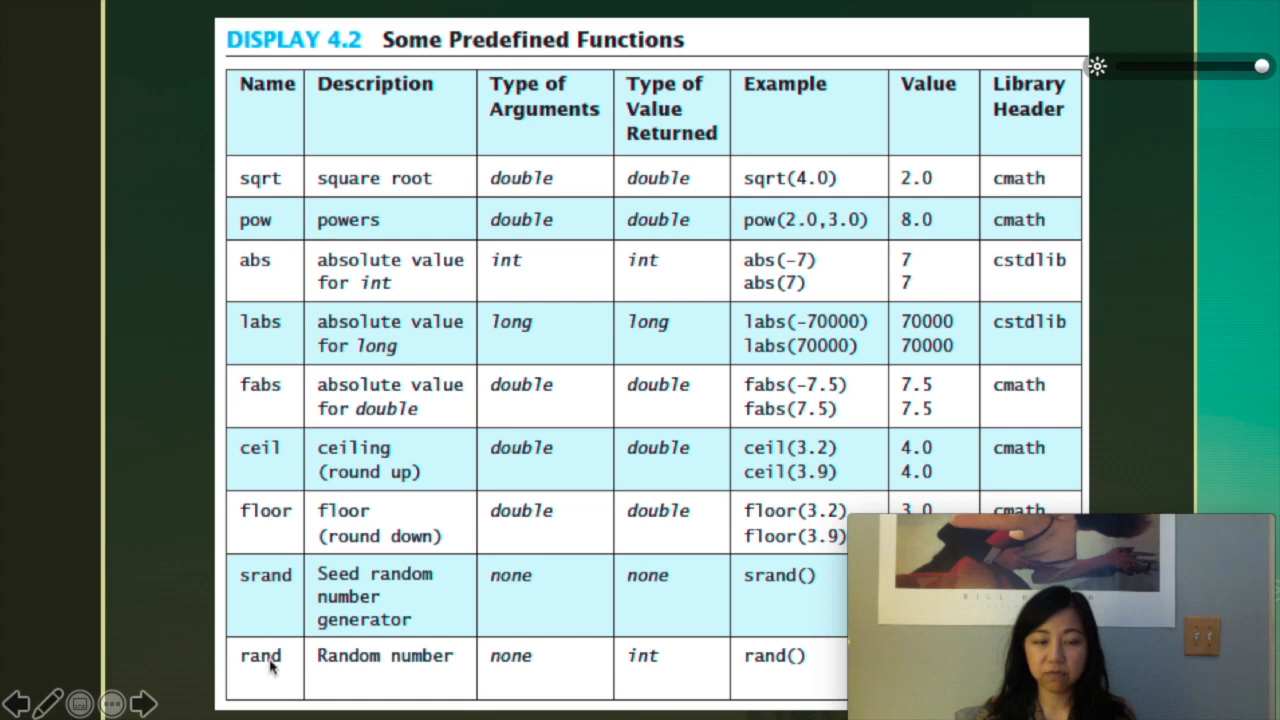
mouse_move(240, 554)
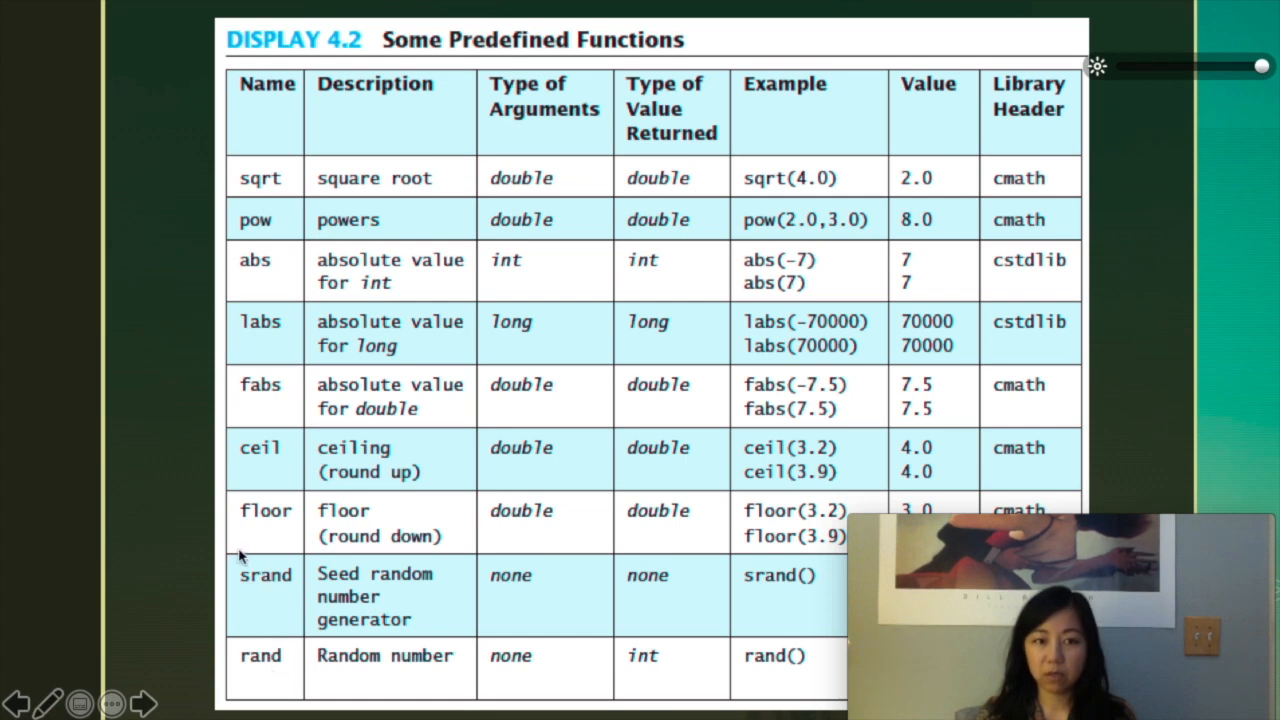
mouse_move(592, 544)
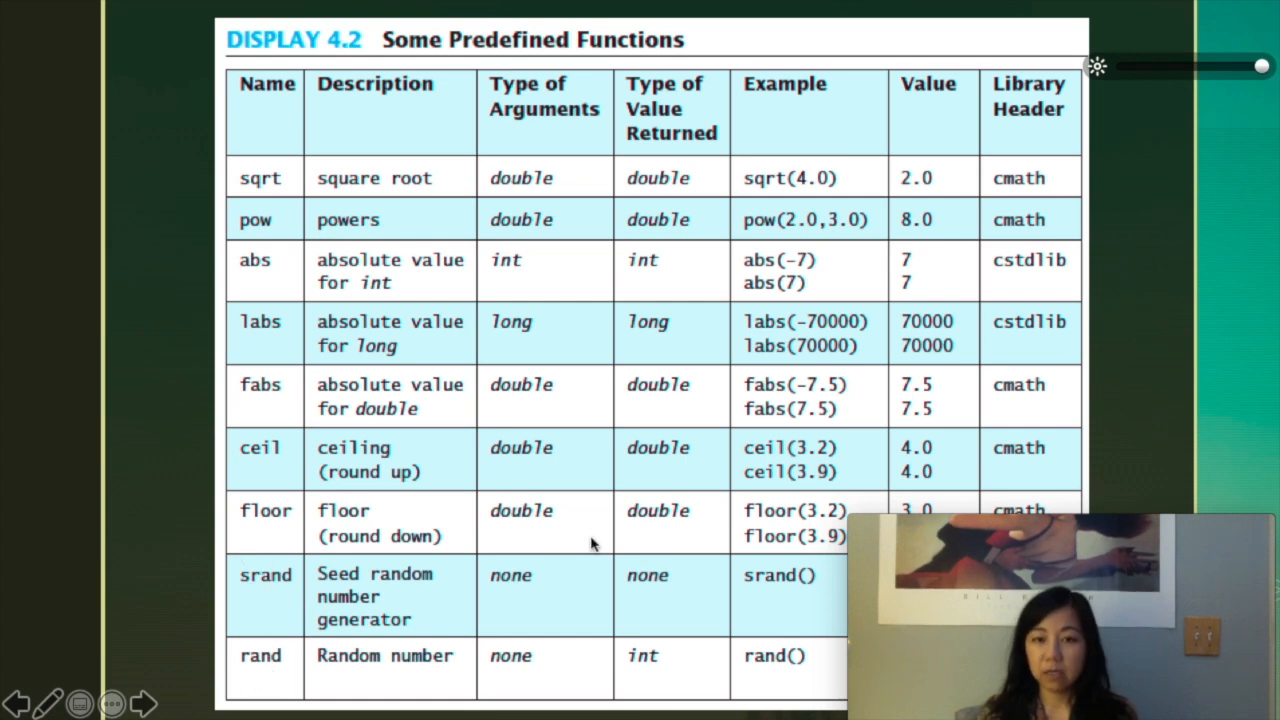
mouse_move(940, 172)
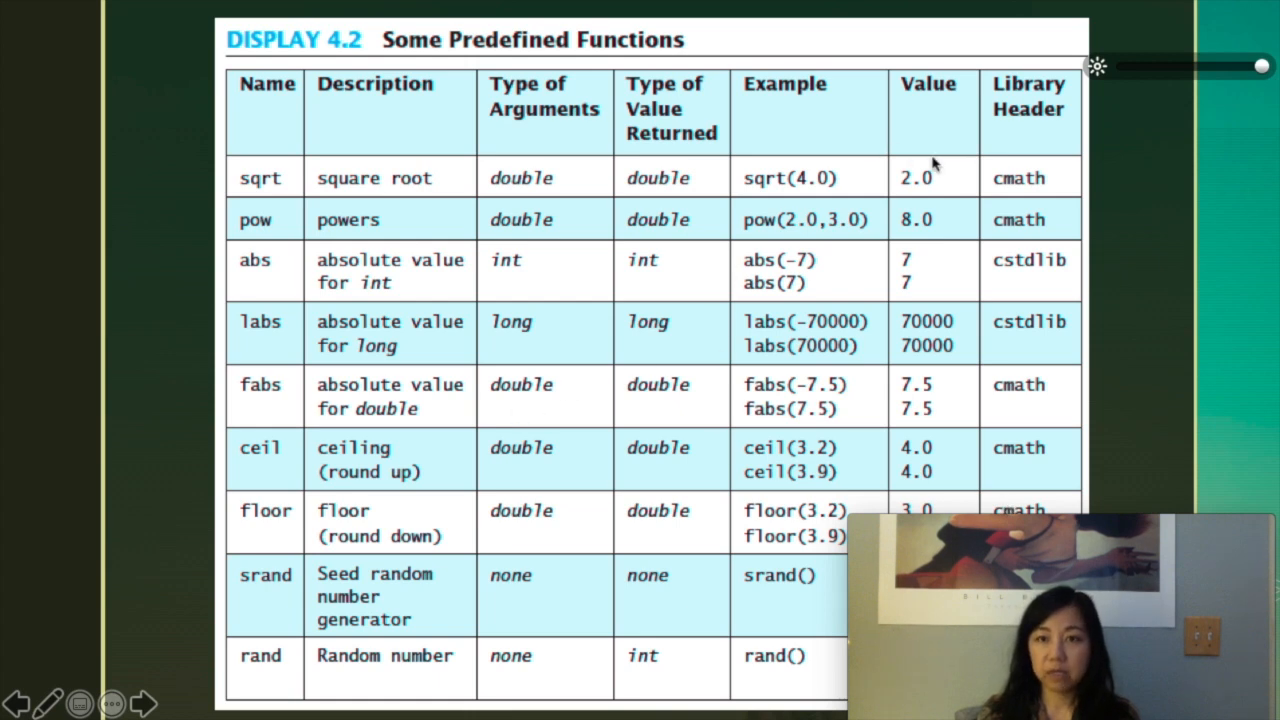
mouse_move(1062, 182)
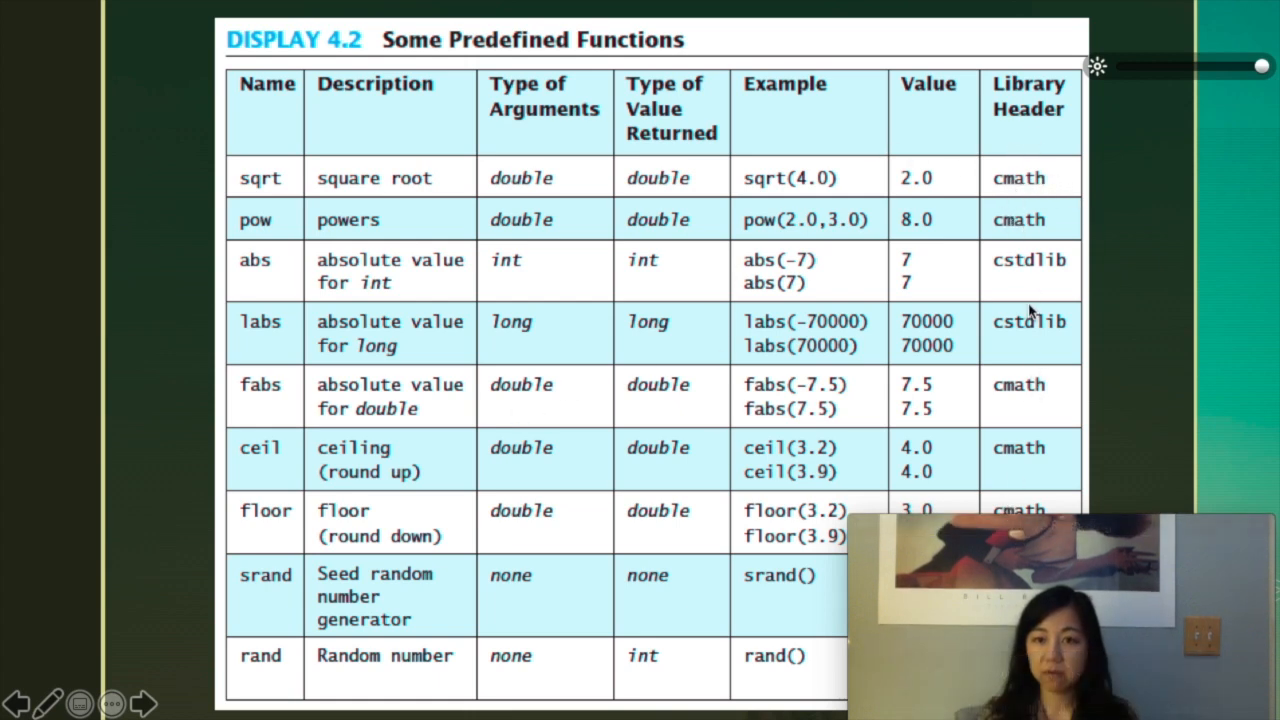
mouse_move(570, 270)
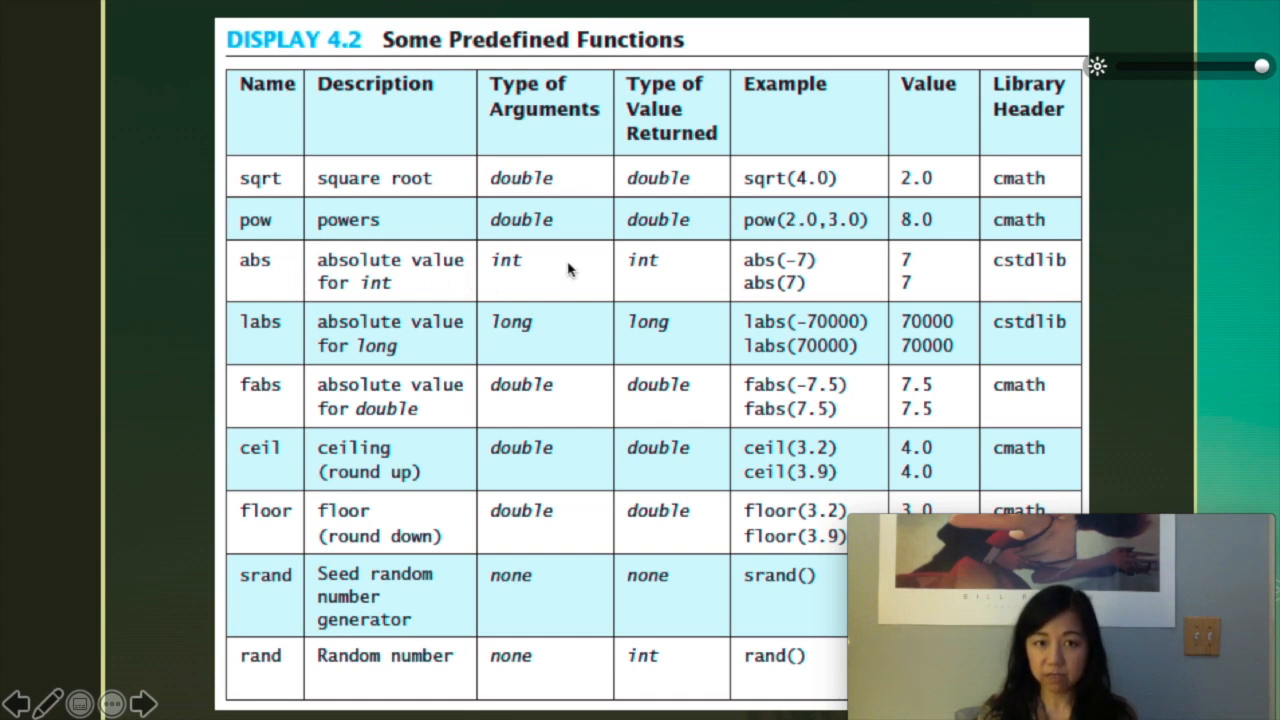
mouse_move(596, 320)
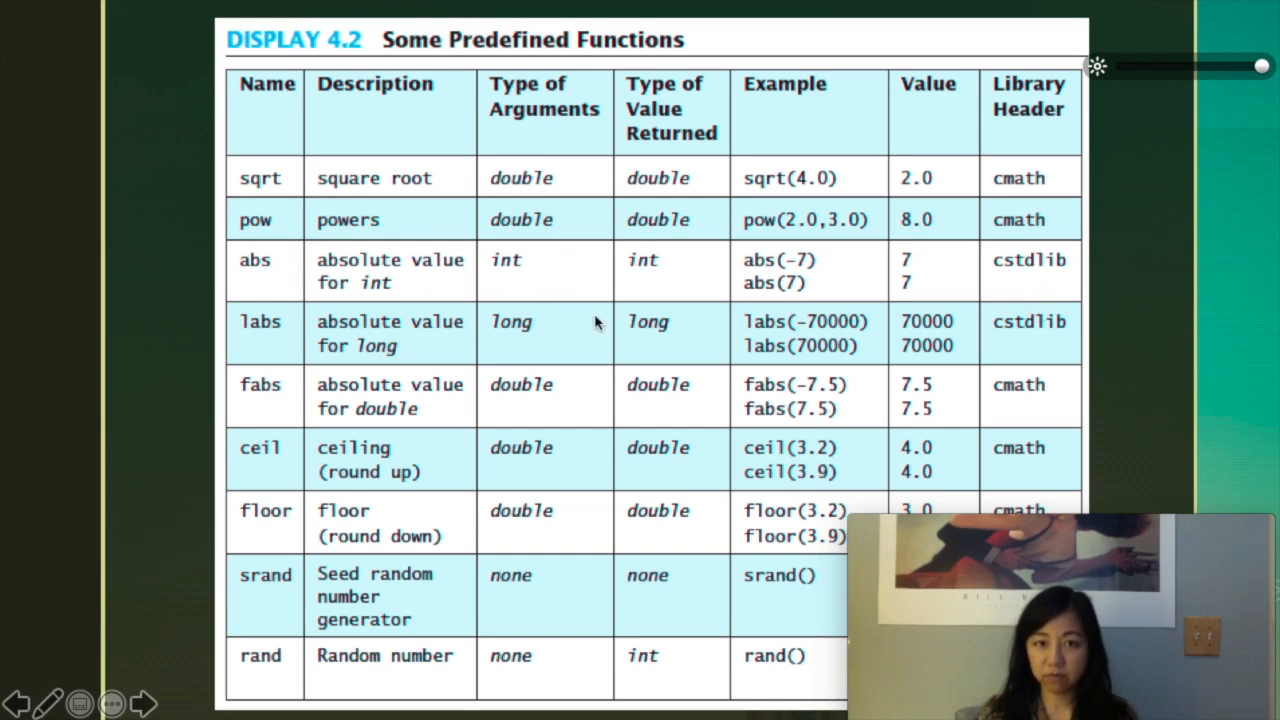
mouse_move(1030, 288)
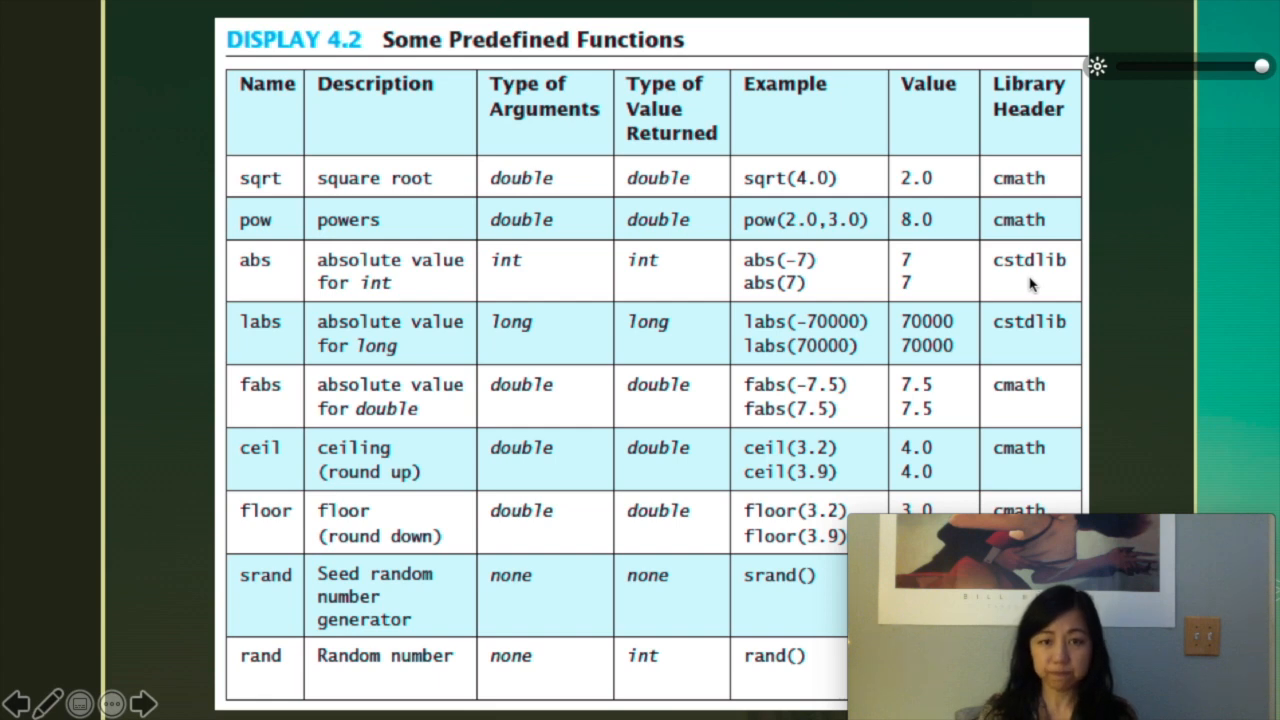
mouse_move(980, 308)
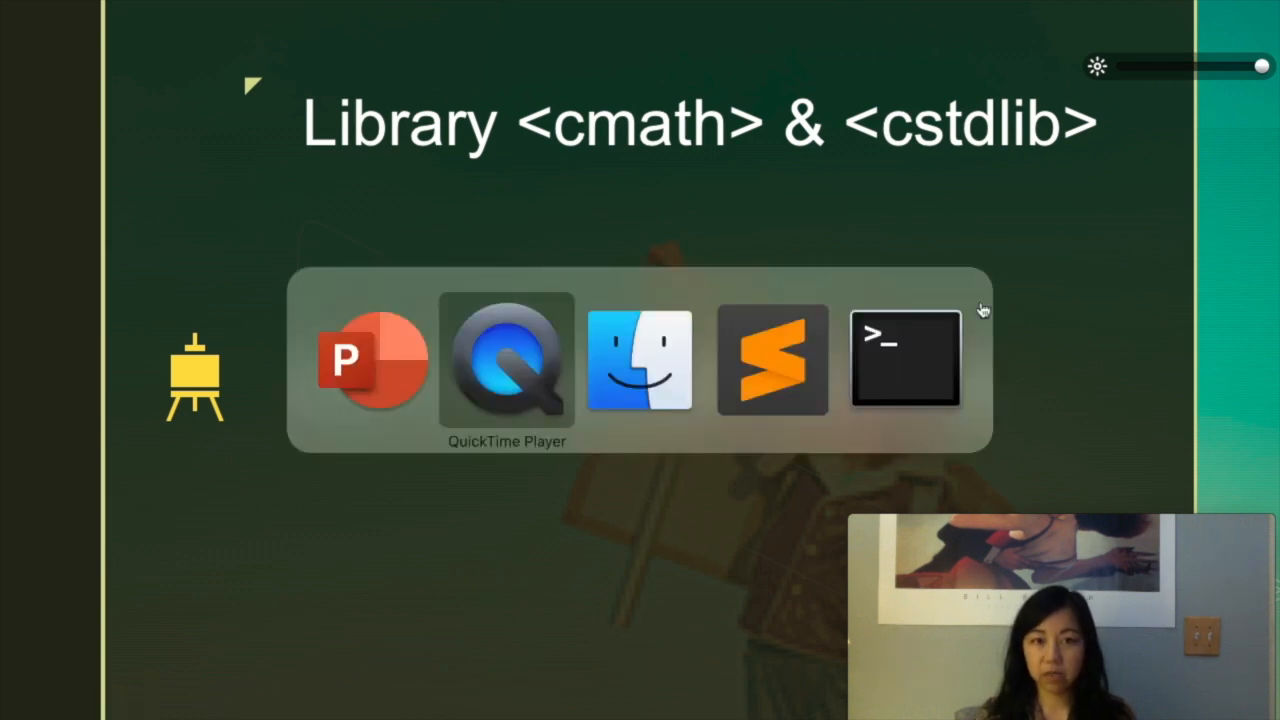
- Show 4_1a_cmath_cstdlib_functions.cpp in the editor, then bring the Terminal window forward
click(772, 360)
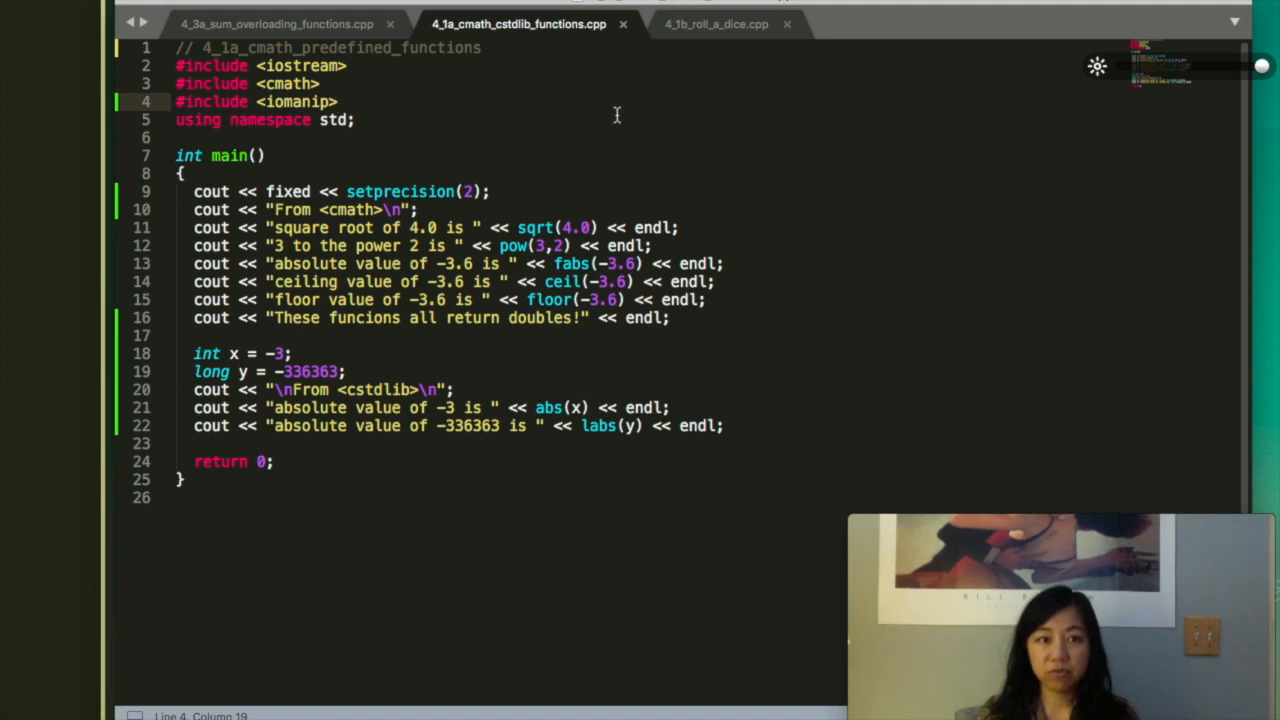
mouse_move(684, 356)
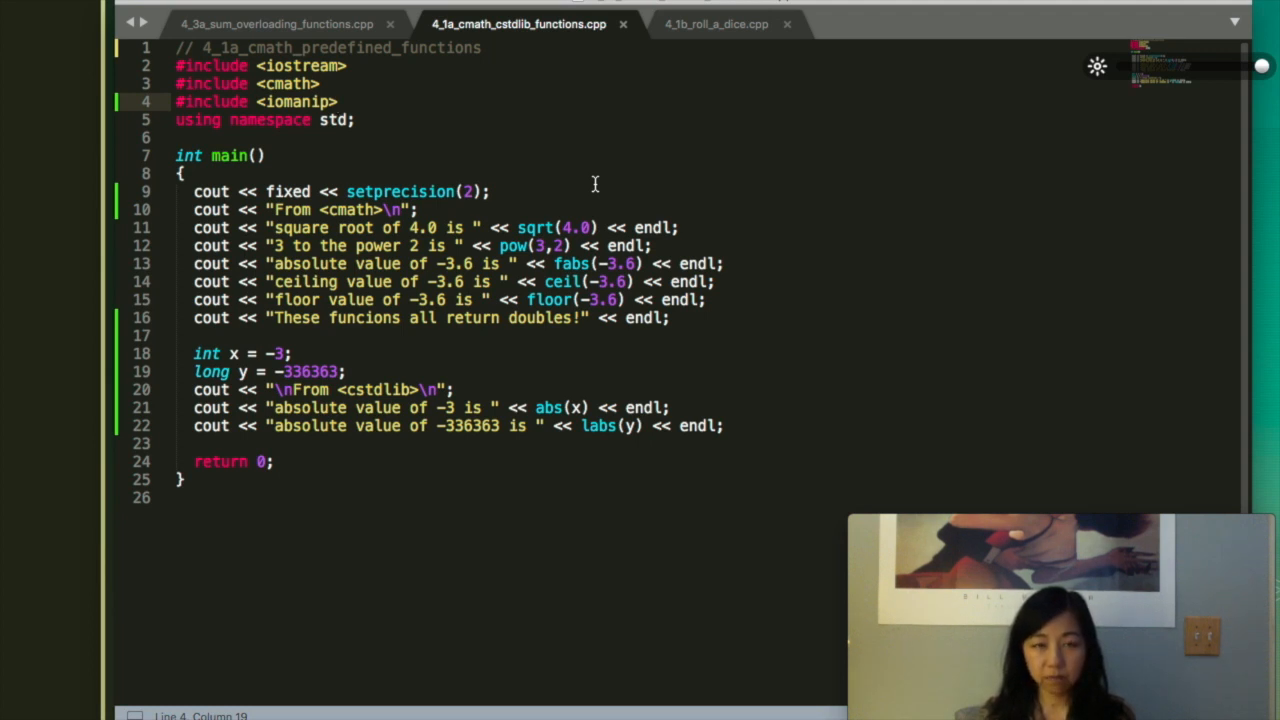
key(cmd+tab)
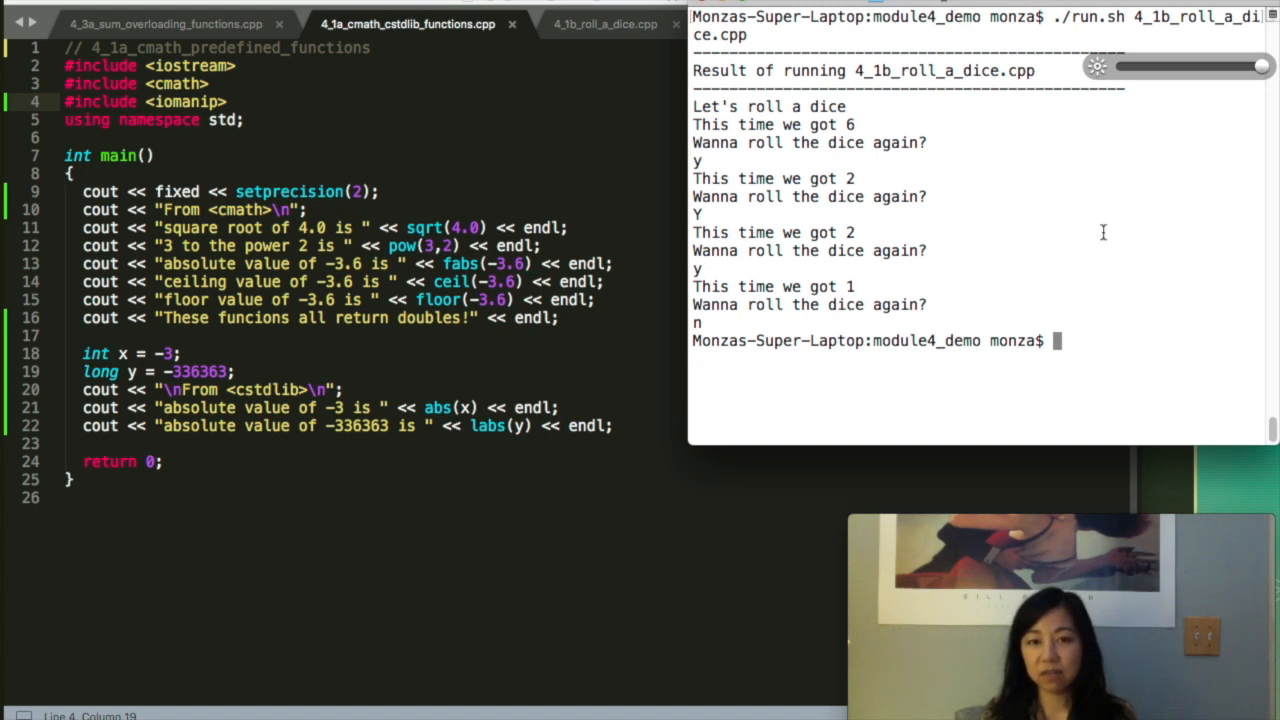
- Clear the terminal and run ./run.sh 4_1a_cmath_cstdlib_functions.cpp to print its results
text(clear)
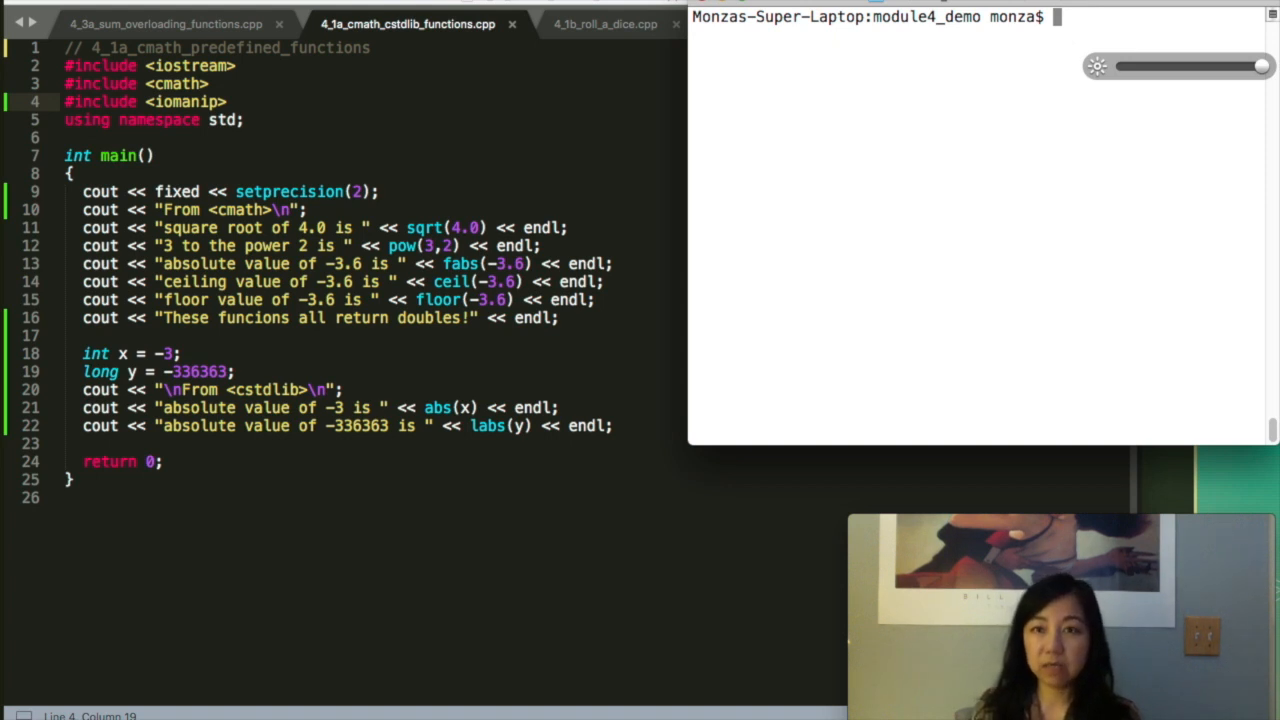
text(./r)
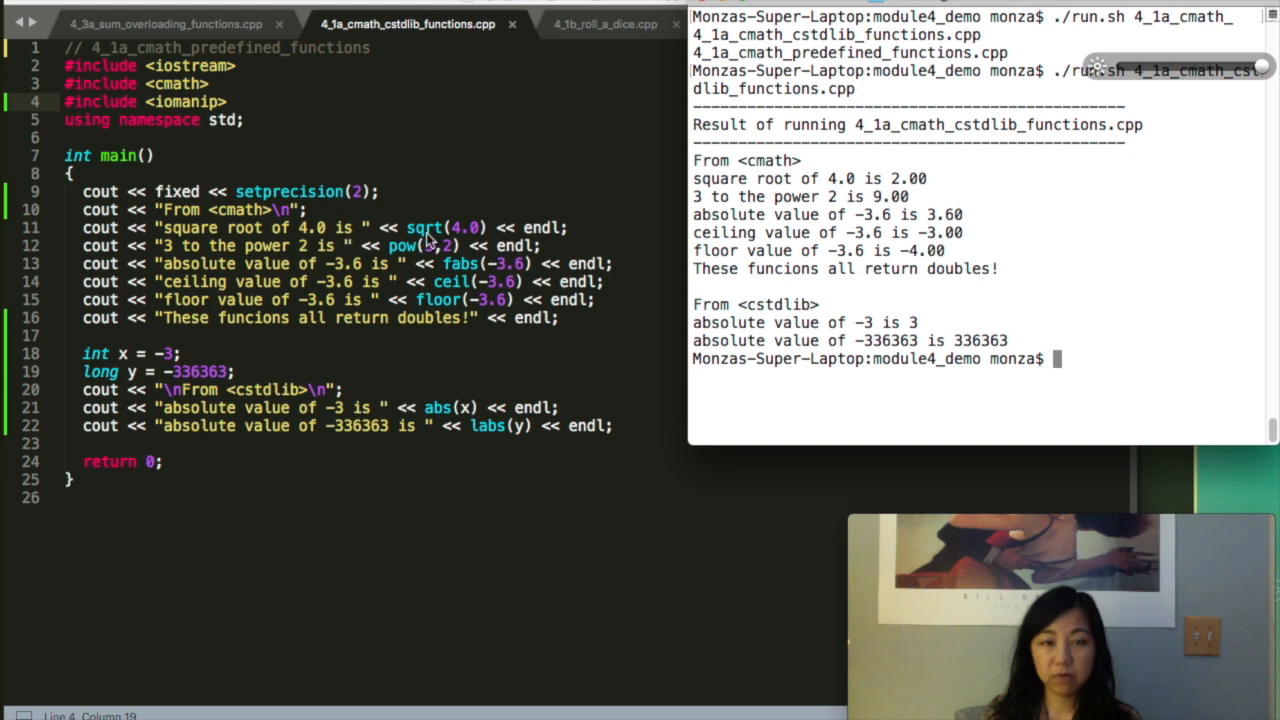
mouse_move(398, 228)
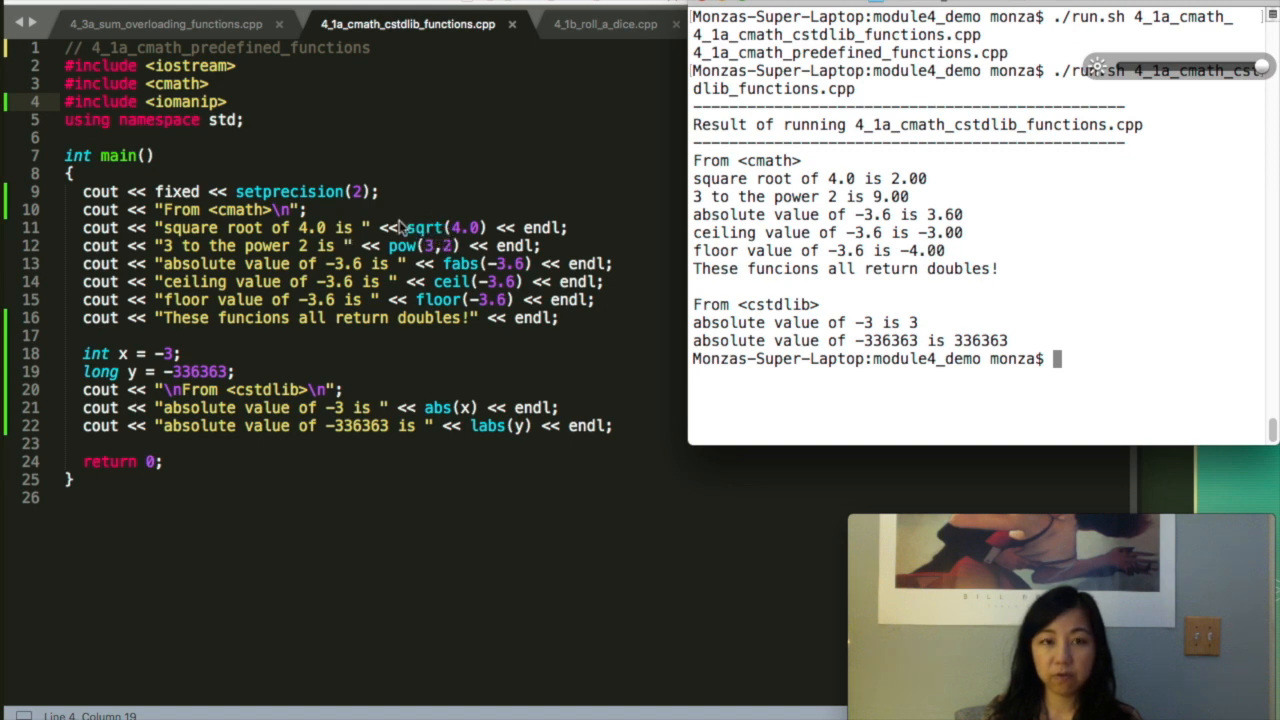
mouse_move(440, 244)
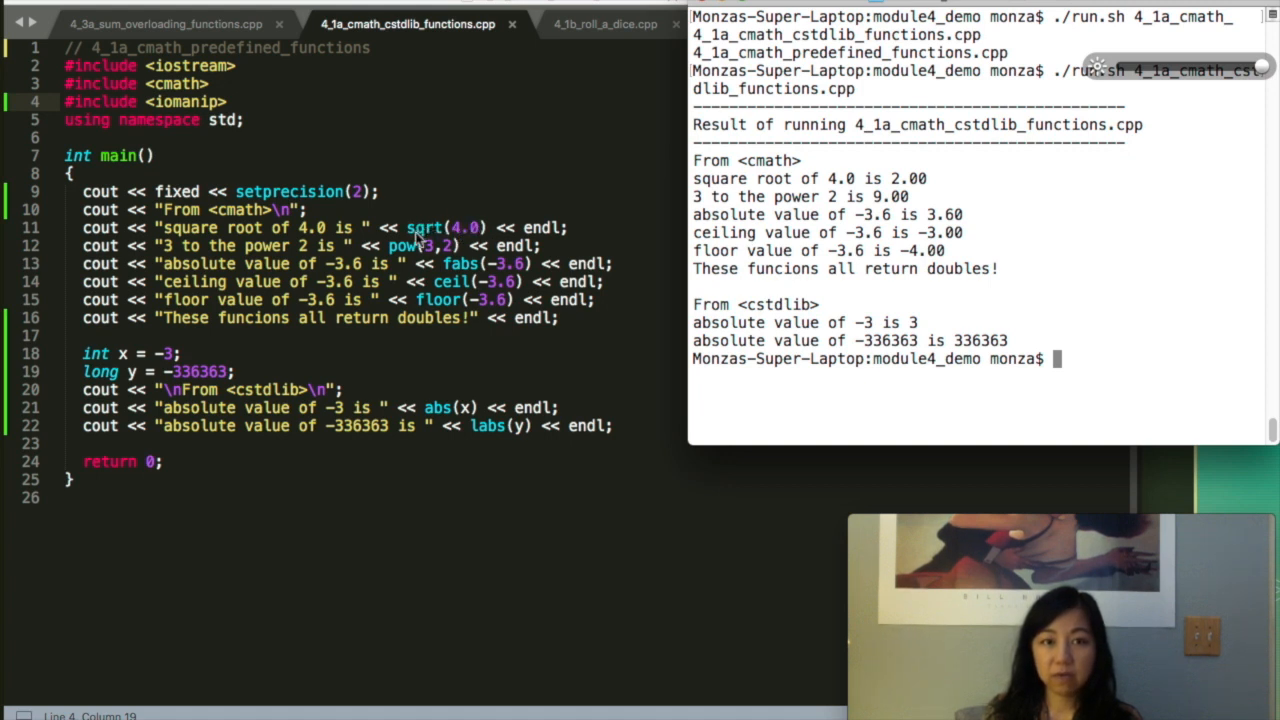
mouse_move(476, 244)
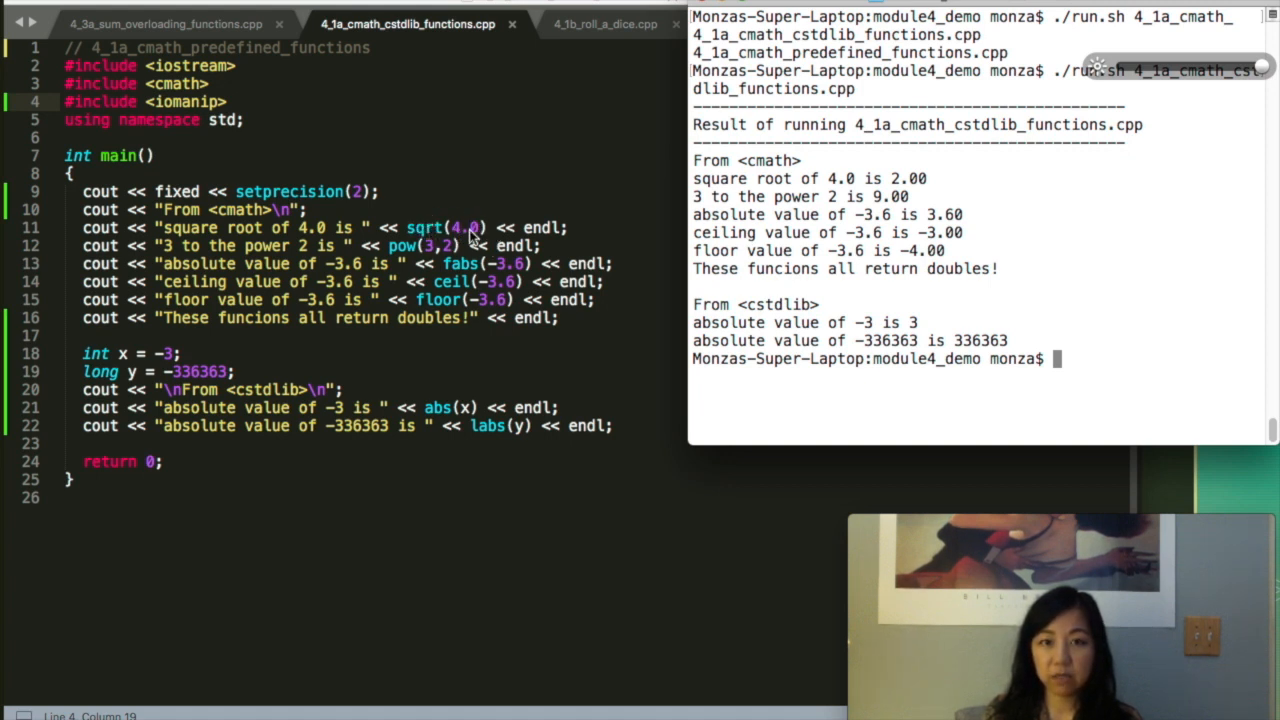
mouse_move(904, 170)
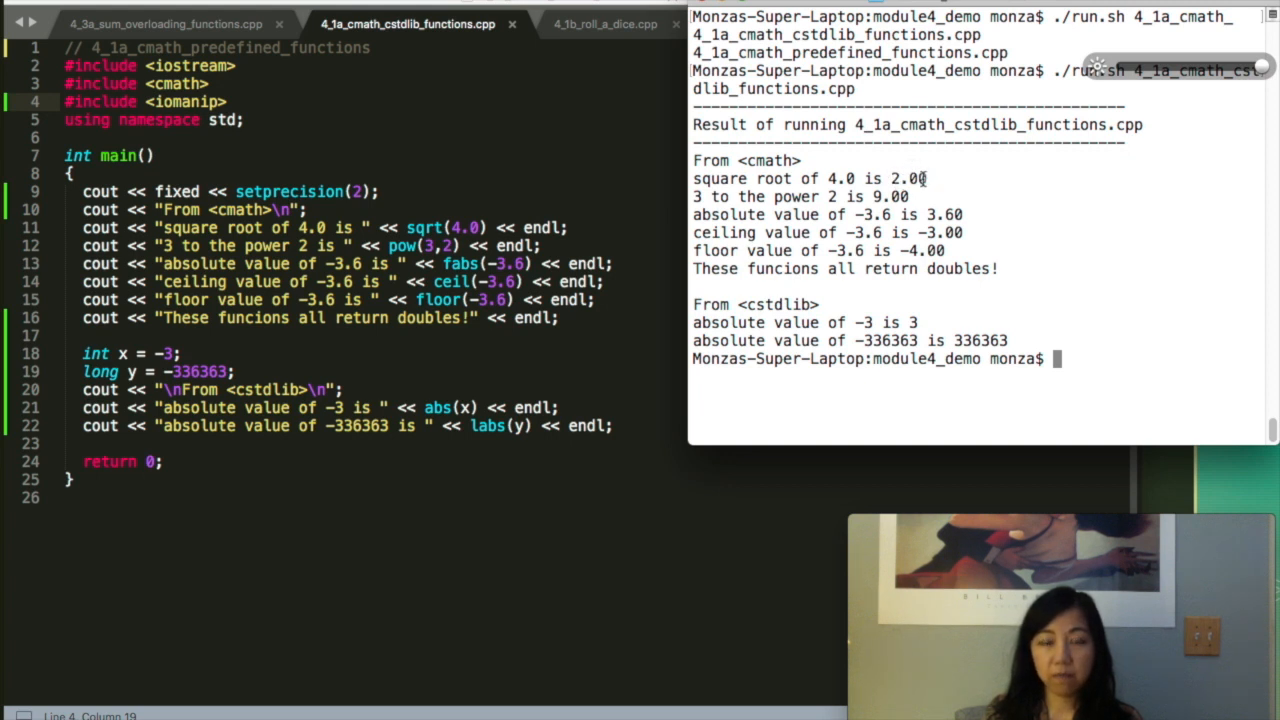
mouse_move(396, 148)
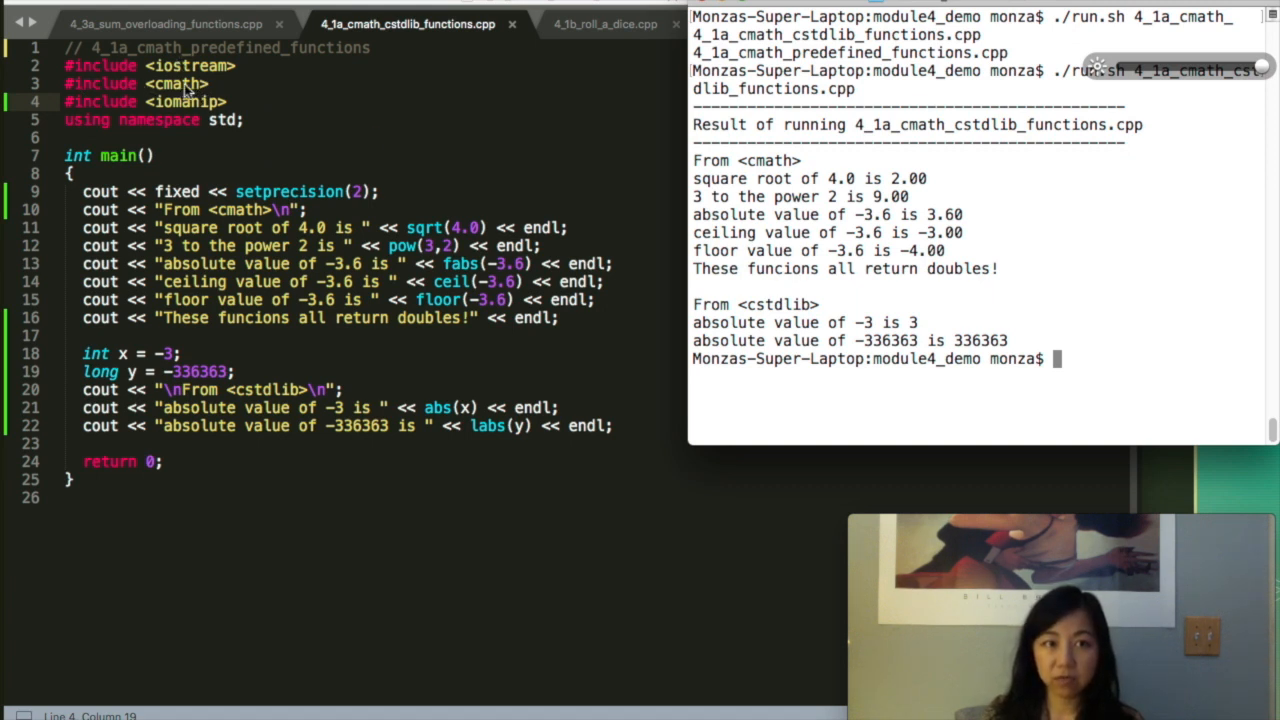
mouse_move(148, 202)
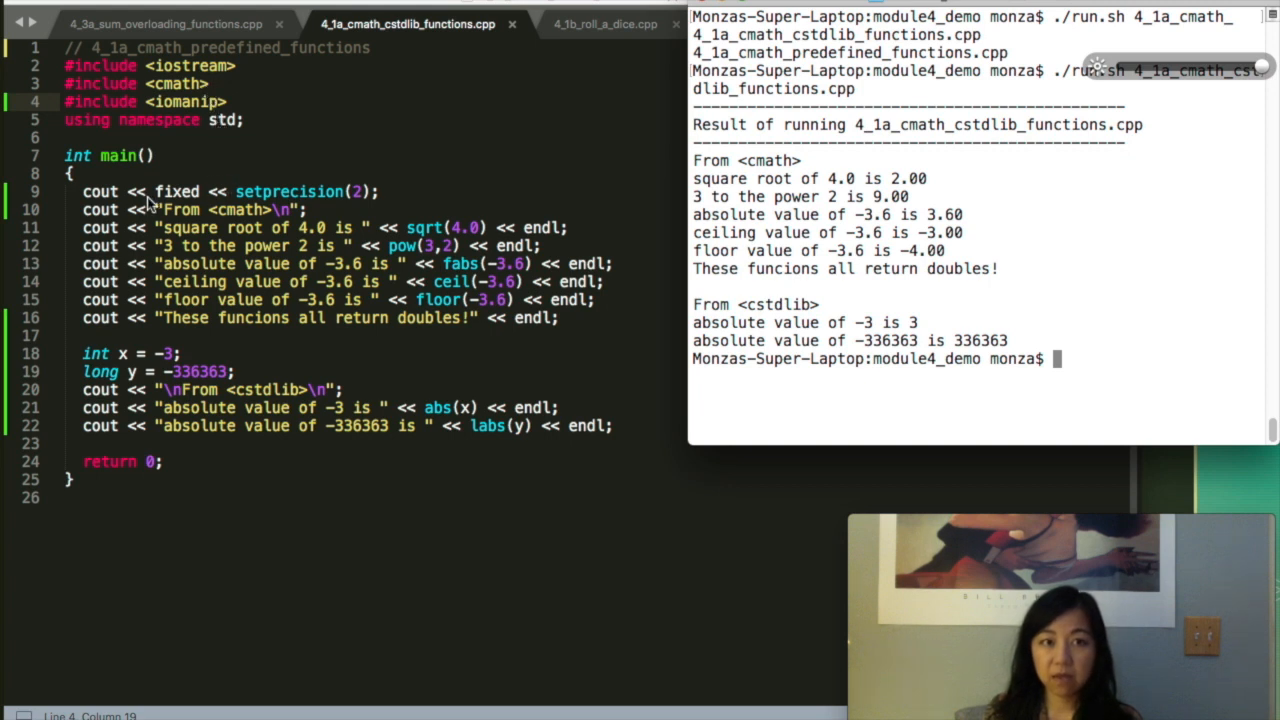
mouse_move(380, 186)
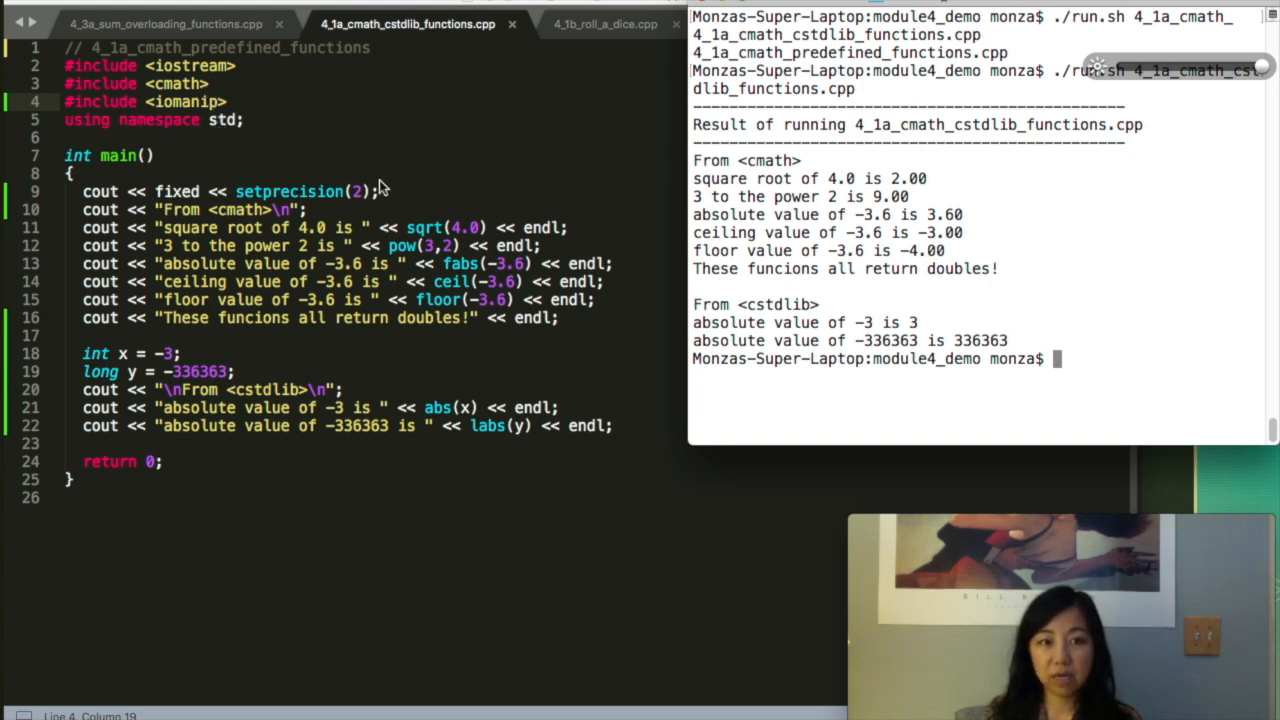
mouse_move(340, 210)
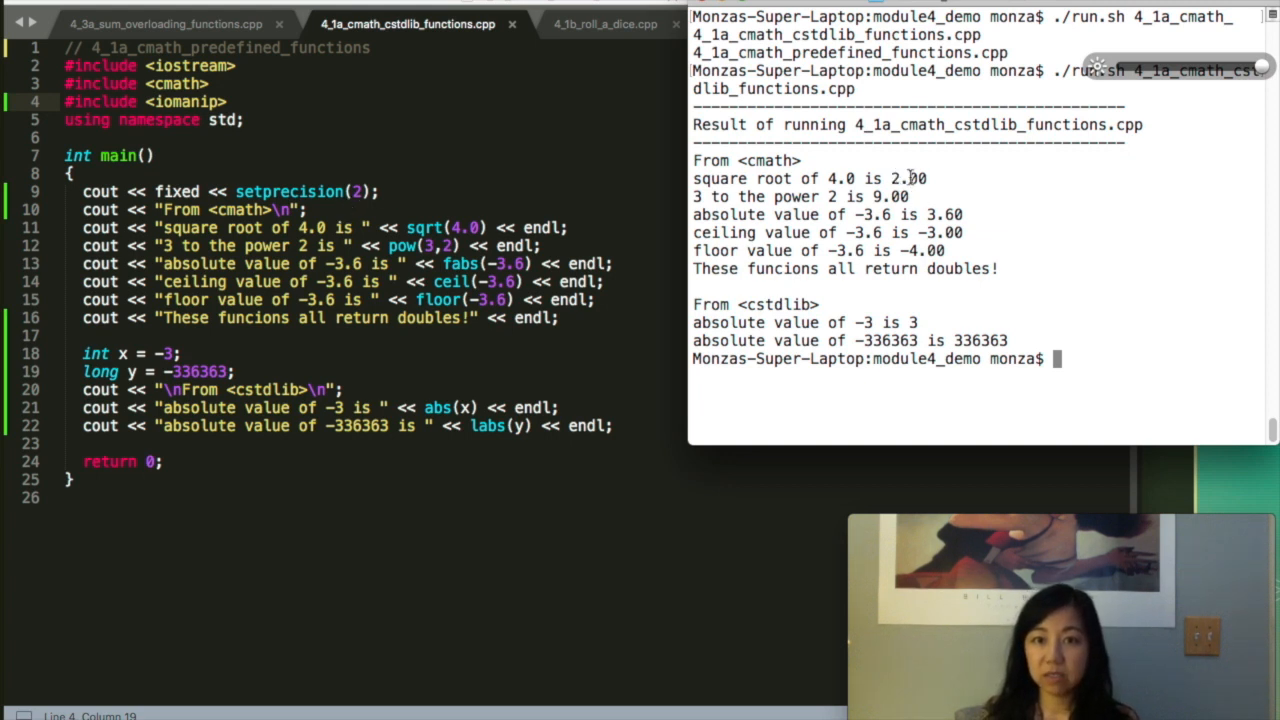
mouse_move(932, 176)
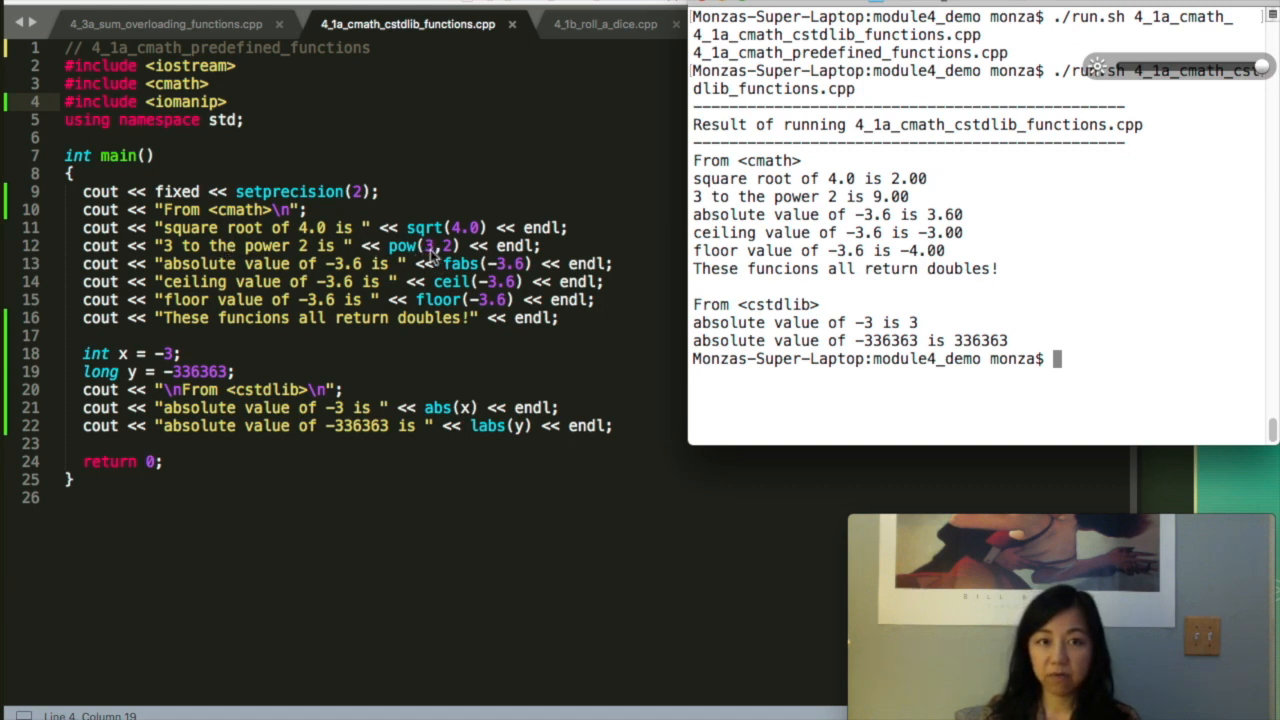
mouse_move(456, 244)
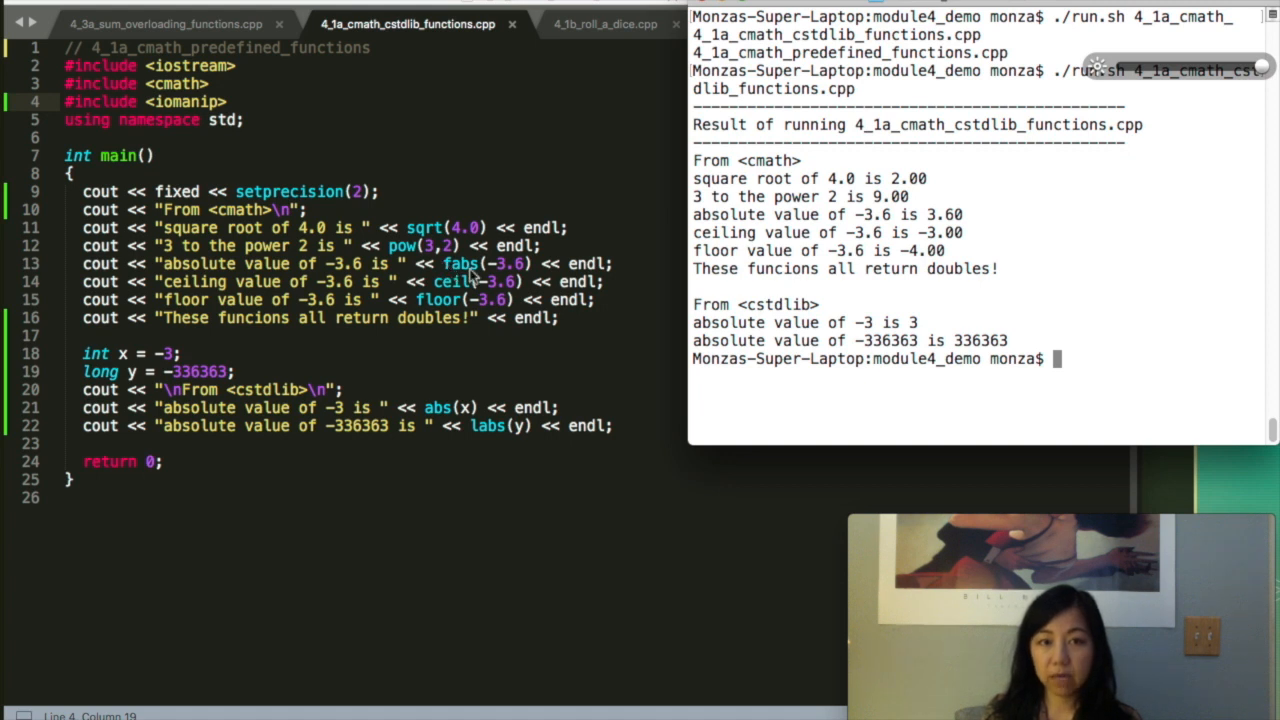
mouse_move(510, 280)
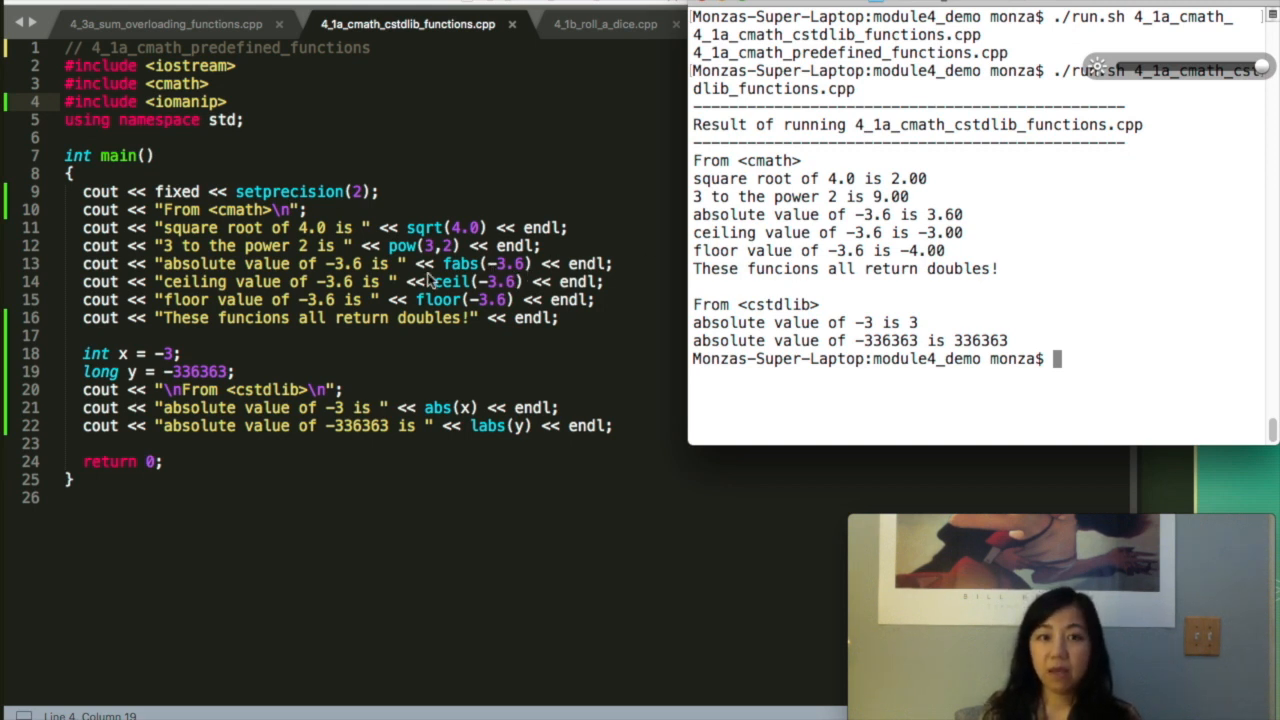
mouse_move(496, 300)
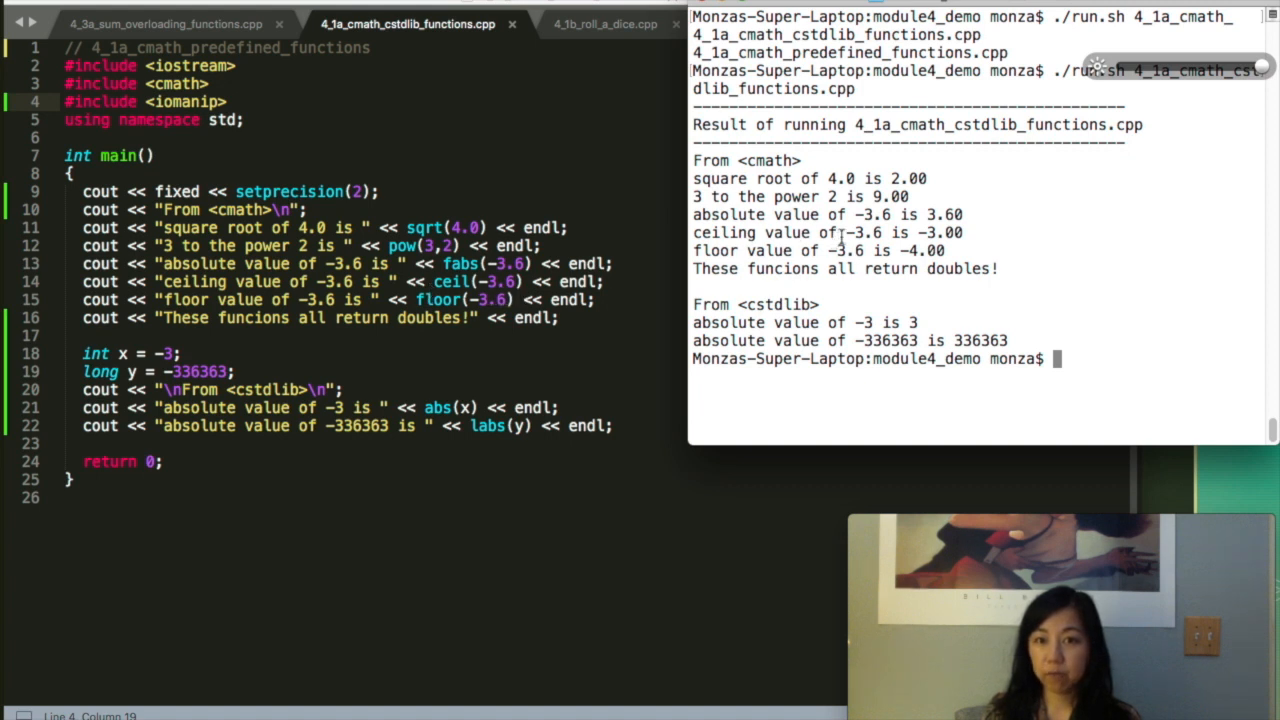
drag(810, 232, 964, 232)
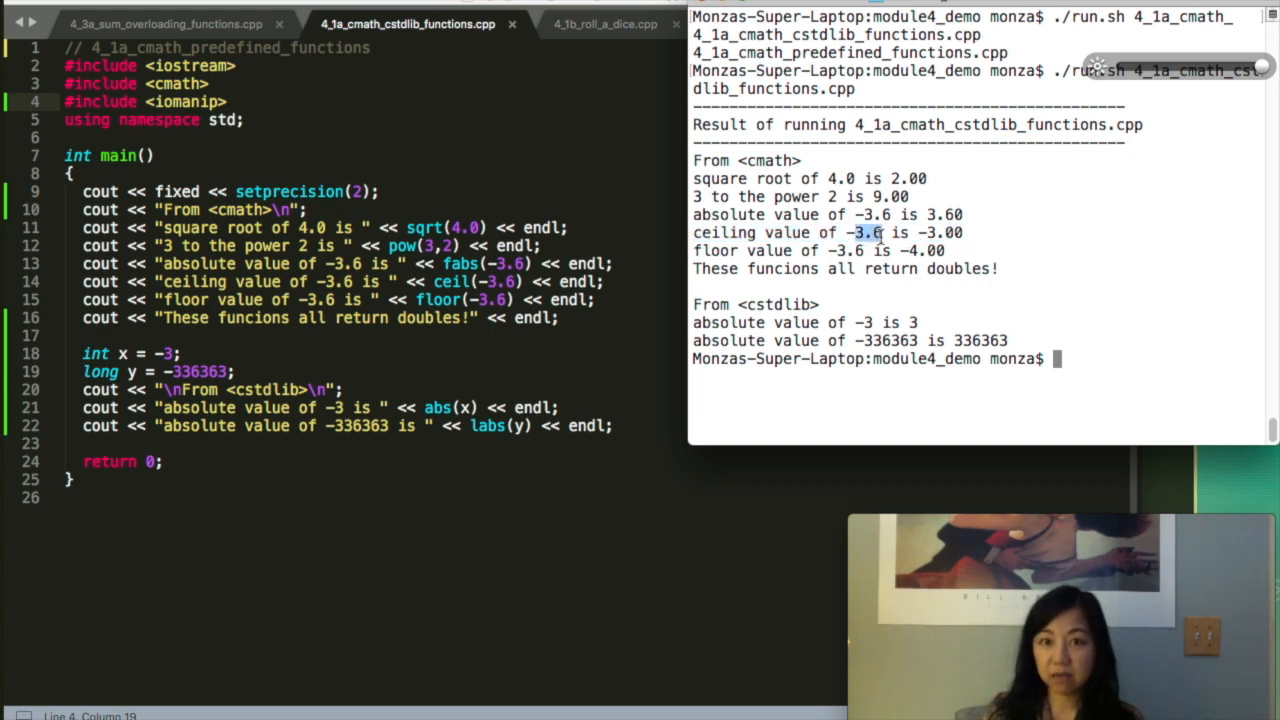
mouse_move(892, 232)
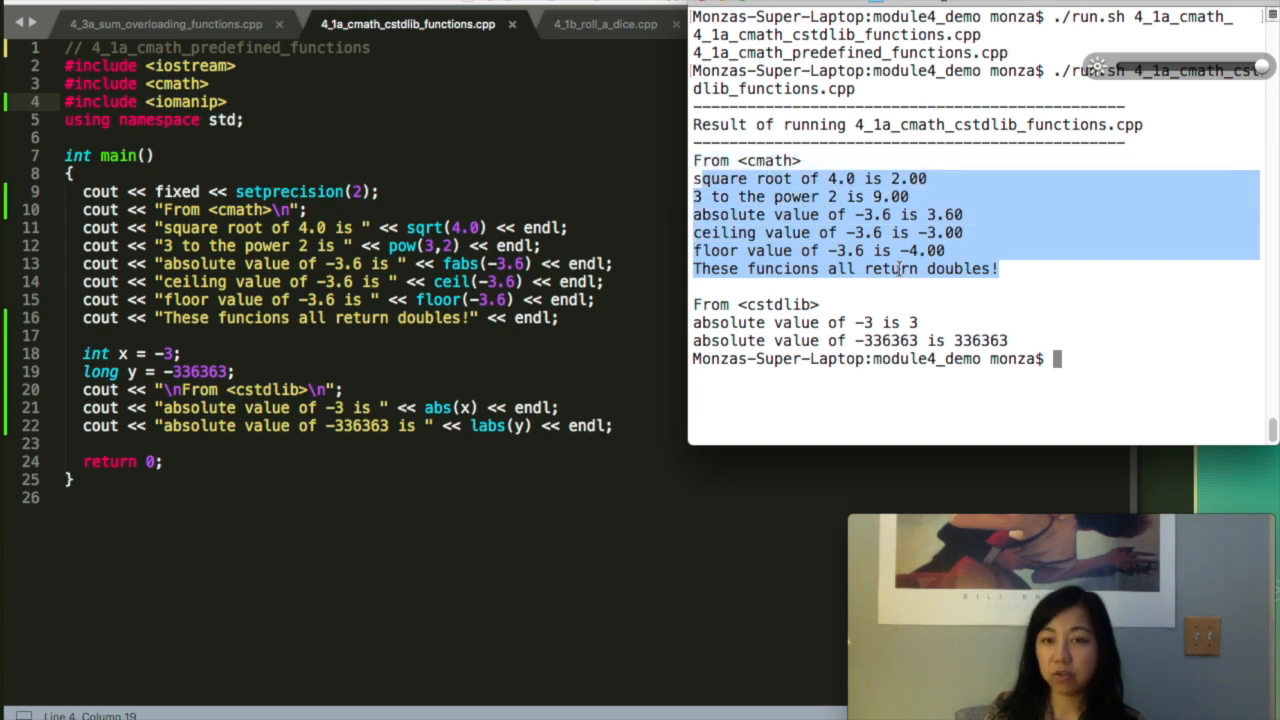
mouse_move(990, 276)
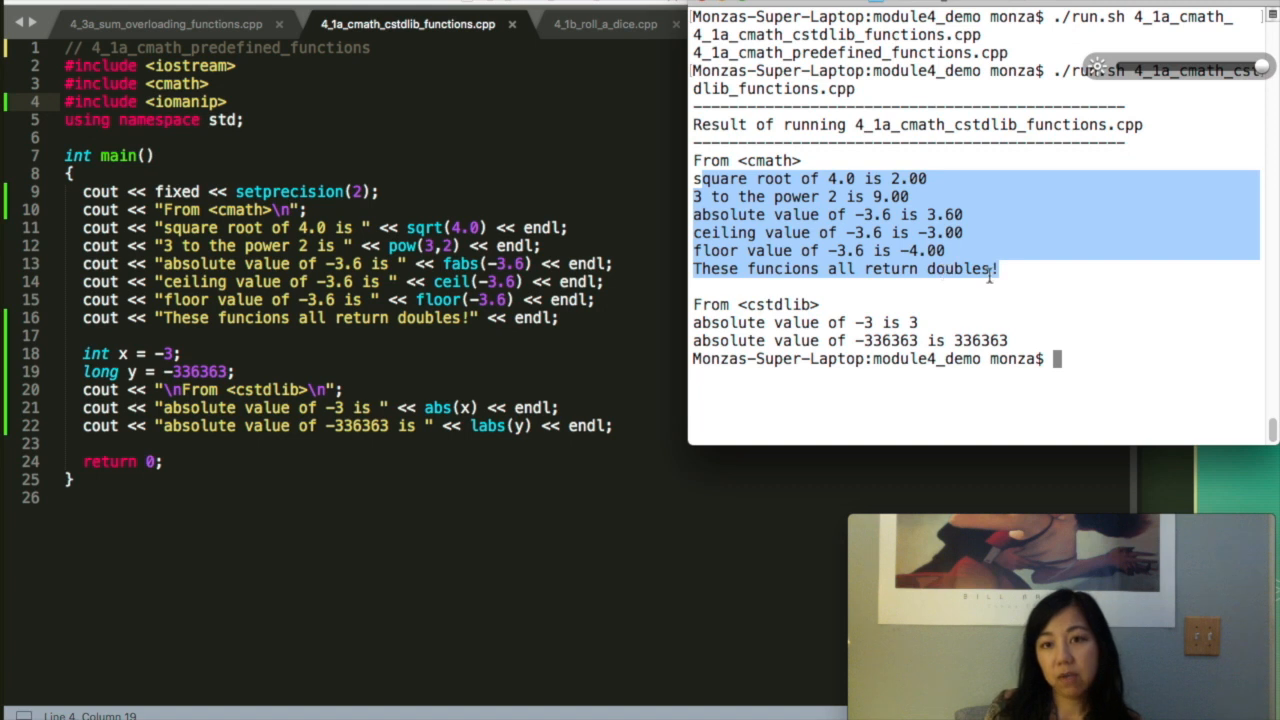
click(1008, 268)
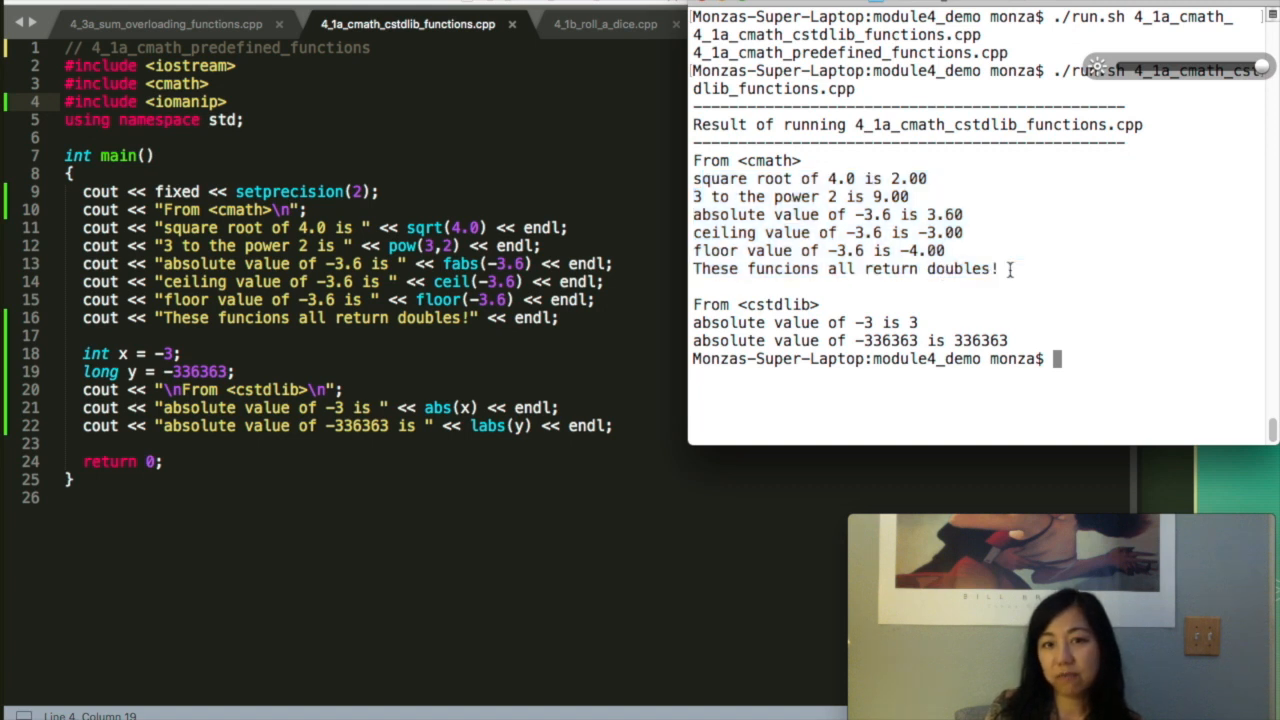
drag(692, 178, 996, 268)
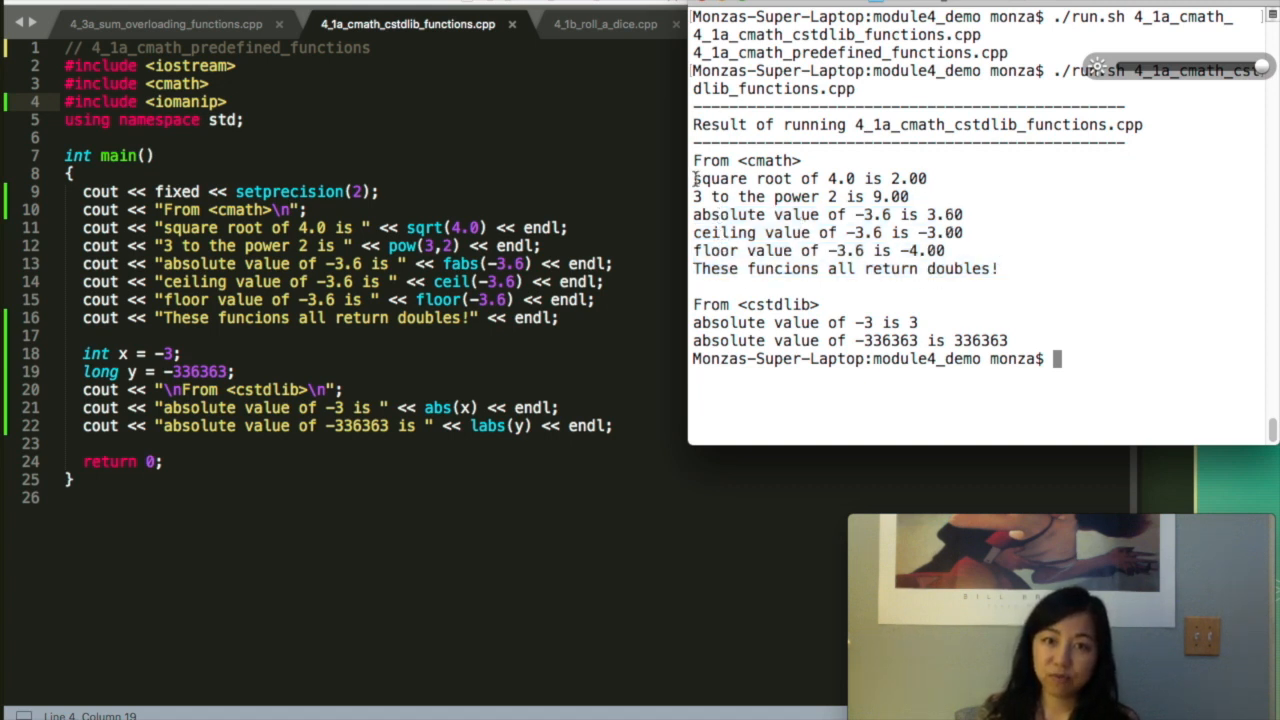
mouse_move(958, 312)
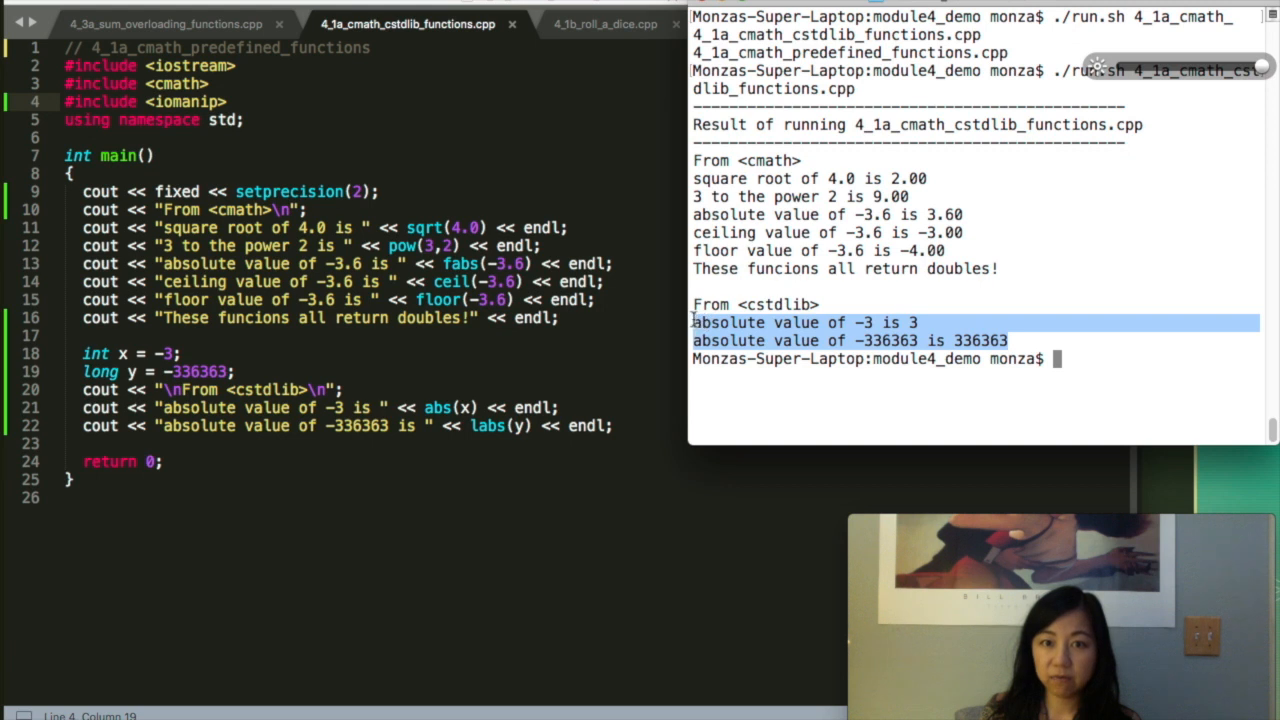
mouse_move(438, 426)
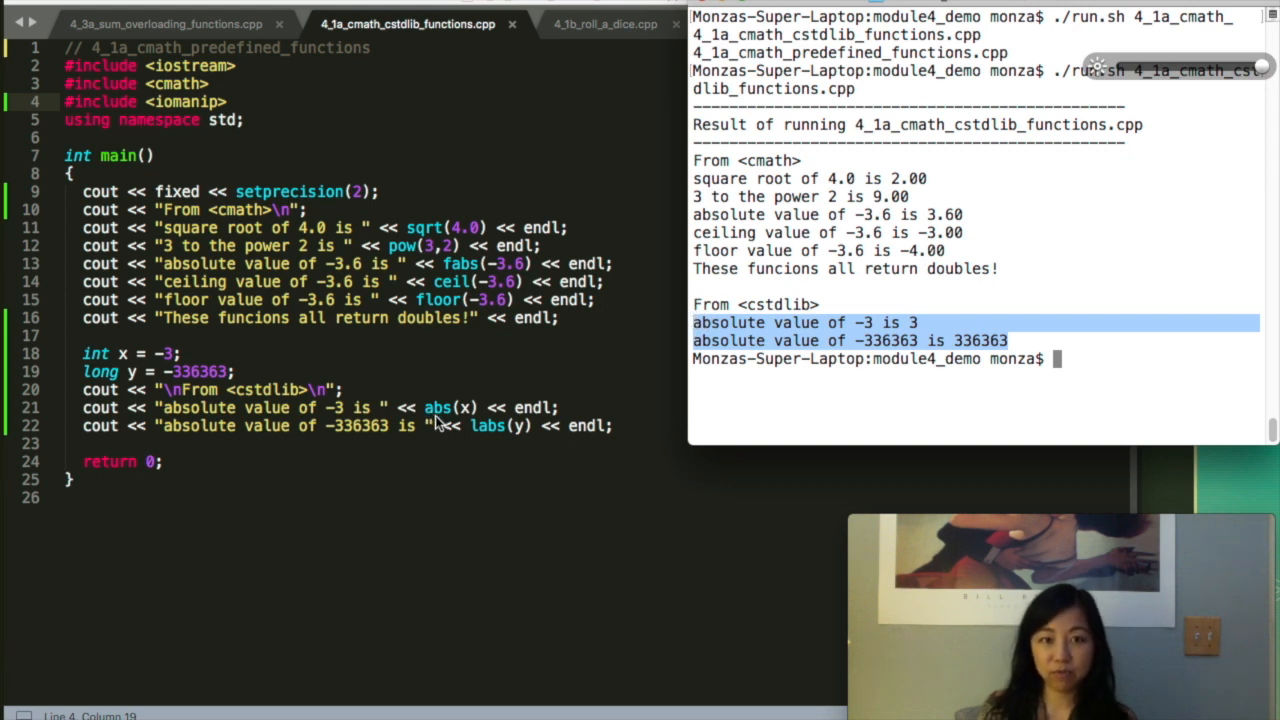
mouse_move(472, 438)
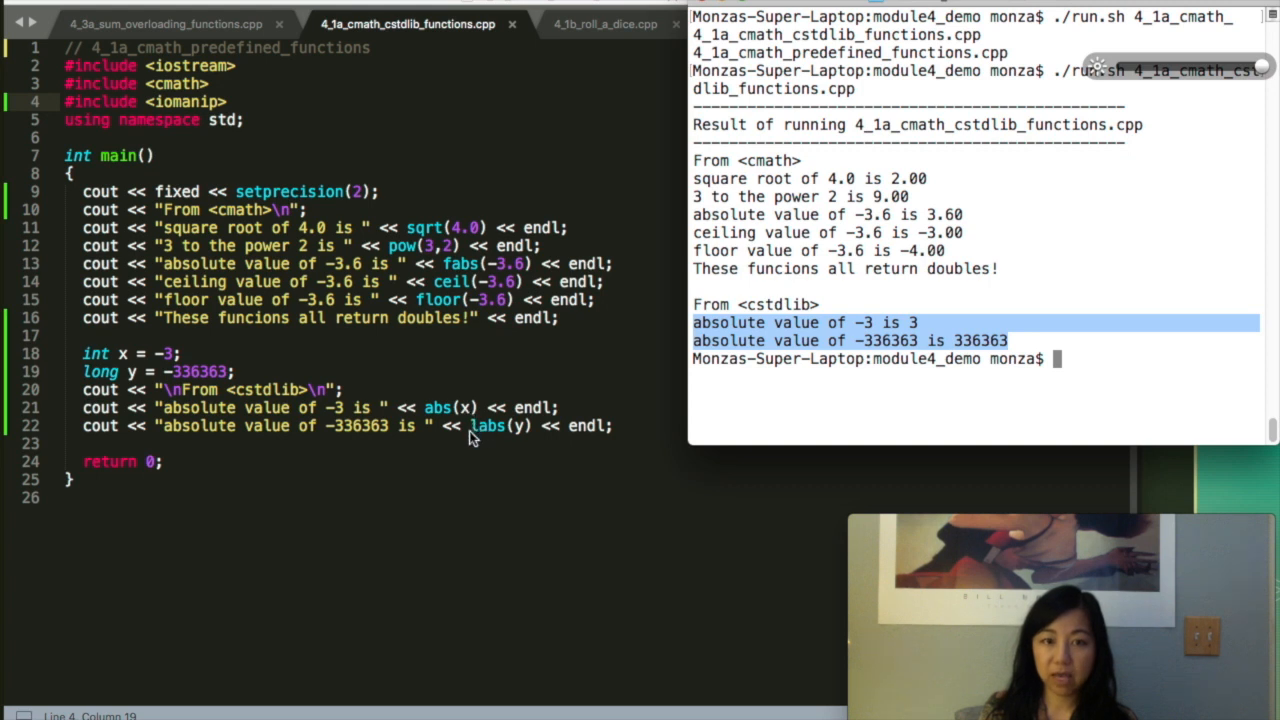
mouse_move(478, 440)
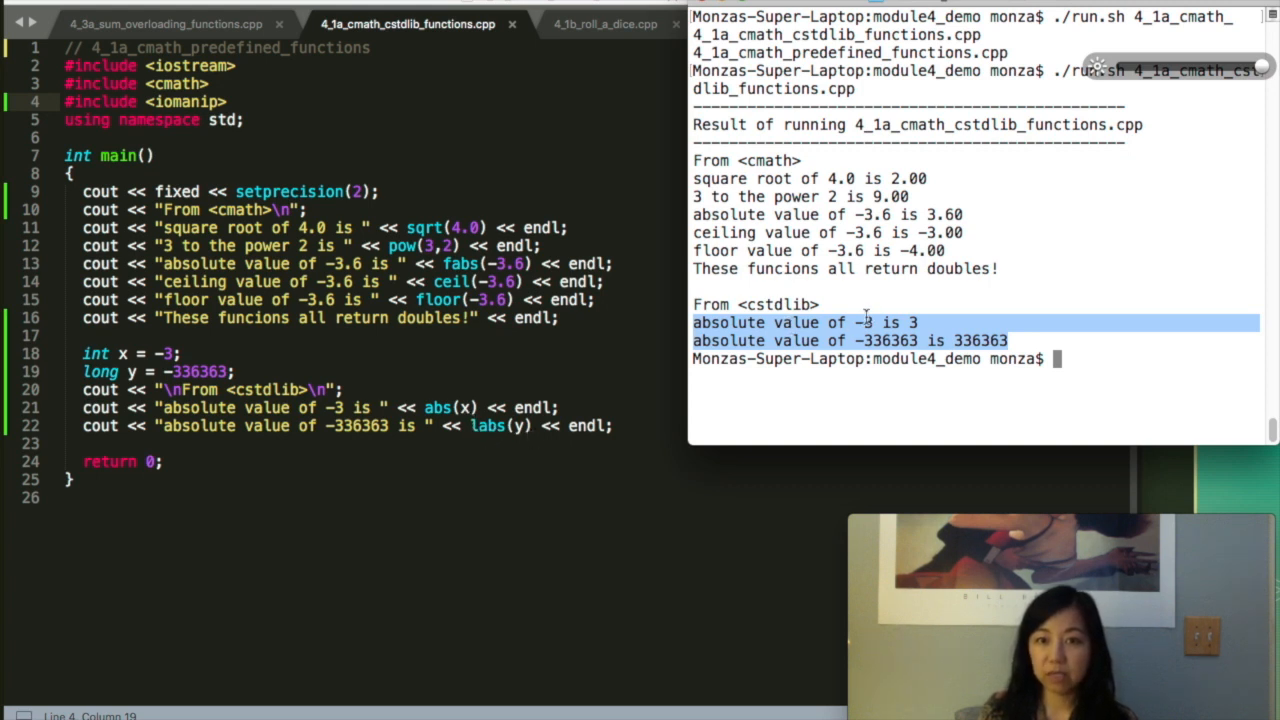
mouse_move(920, 322)
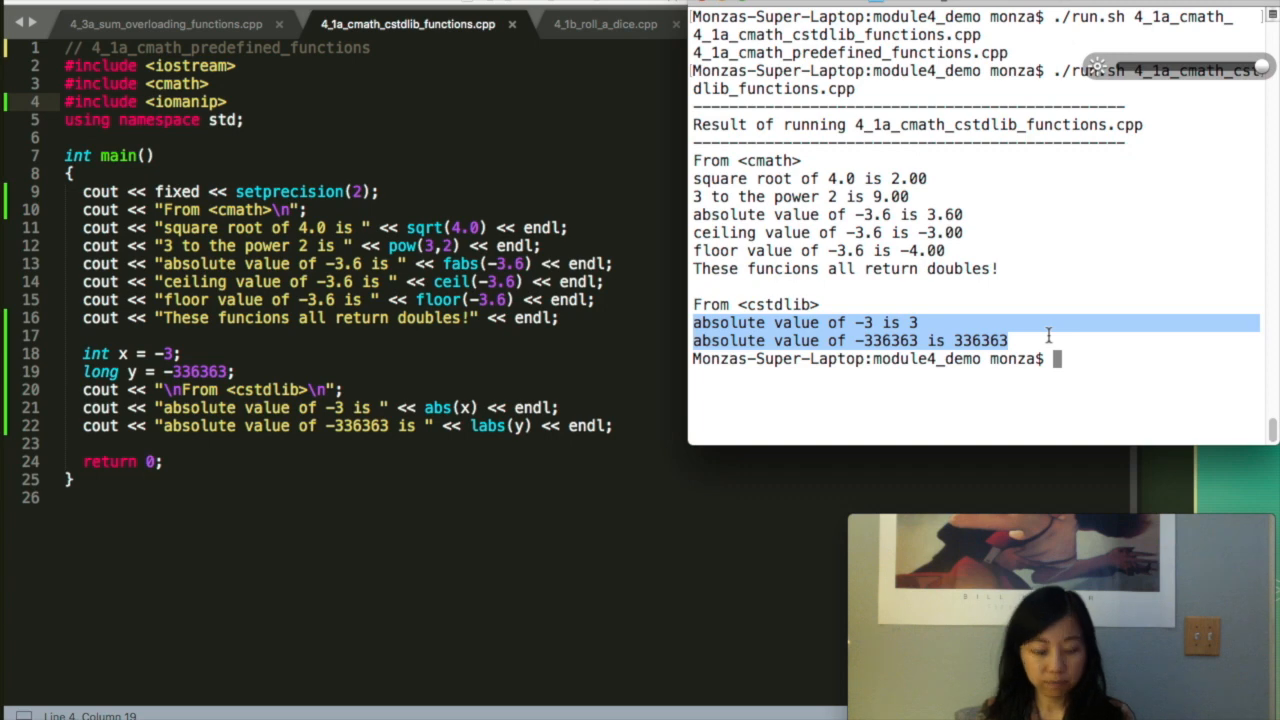
key(cmd+tab)
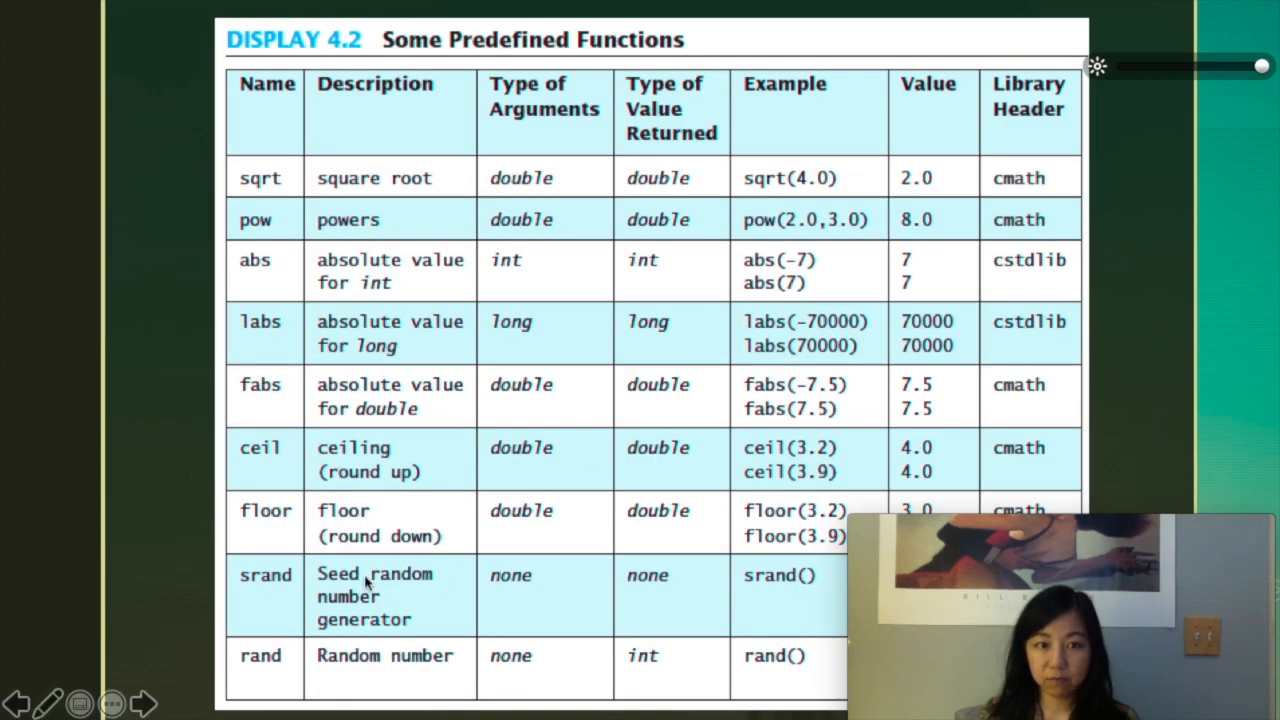
mouse_move(476, 12)
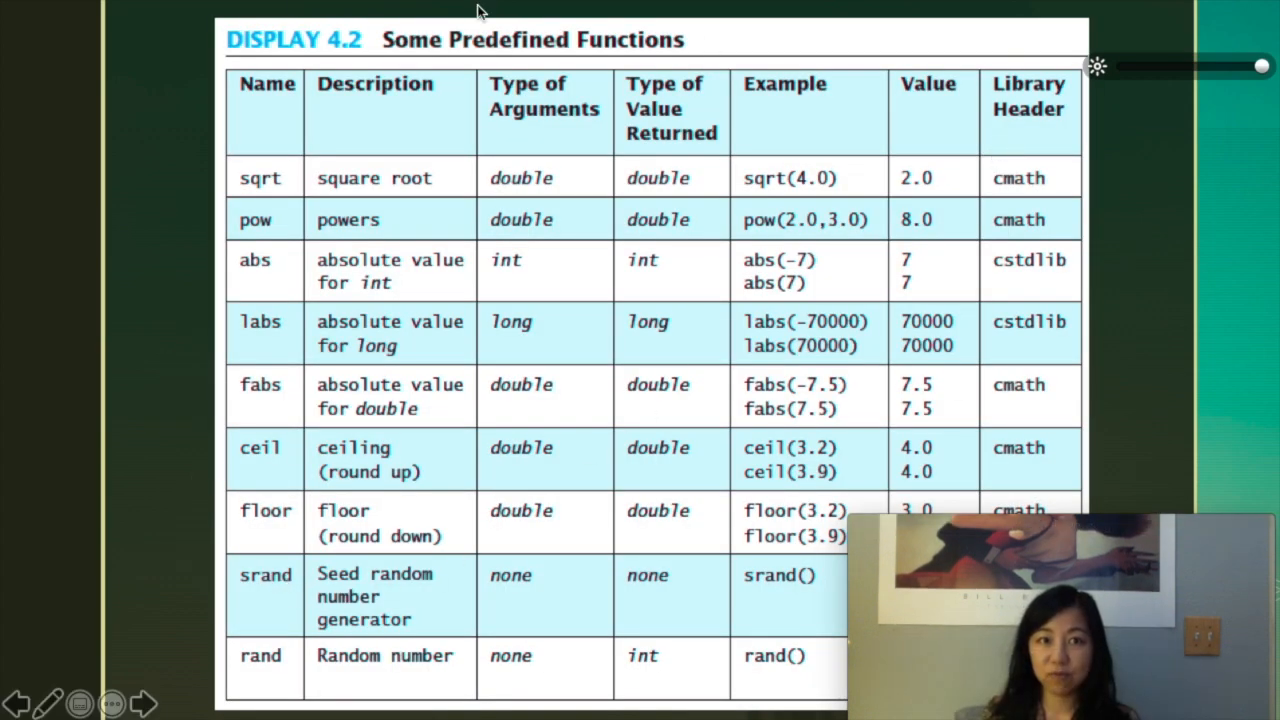
mouse_move(1068, 460)
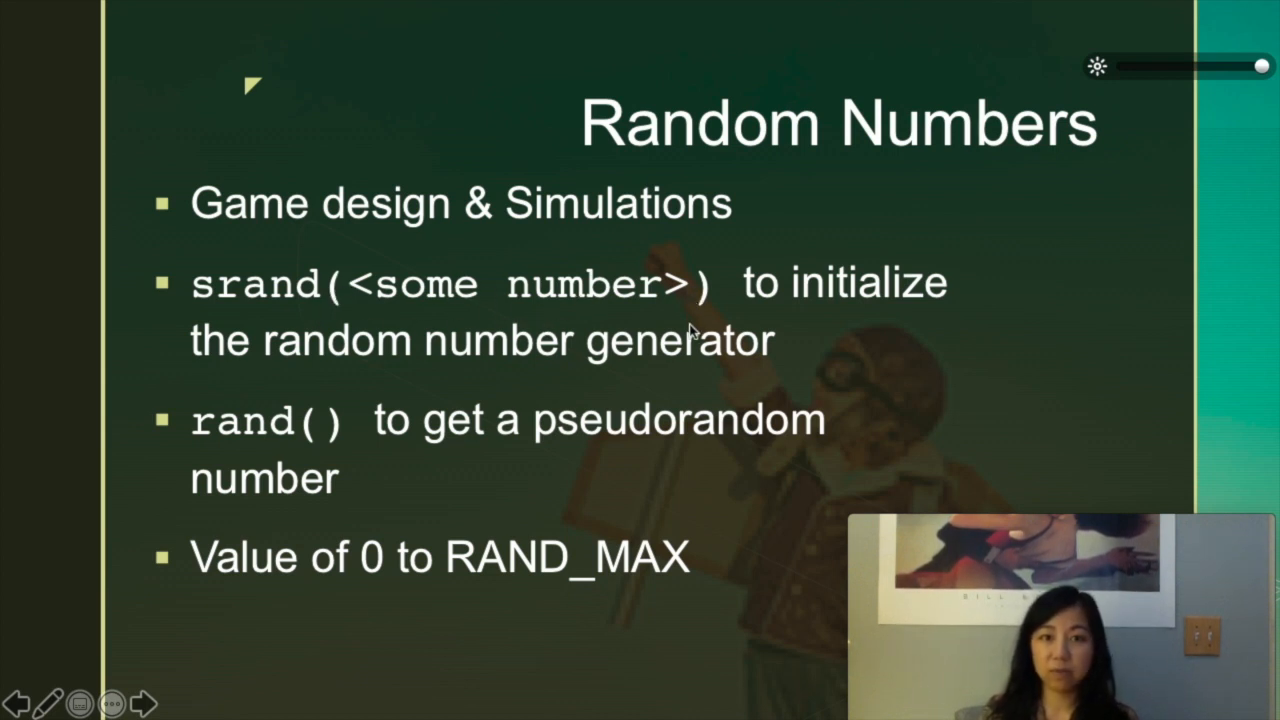
mouse_move(736, 306)
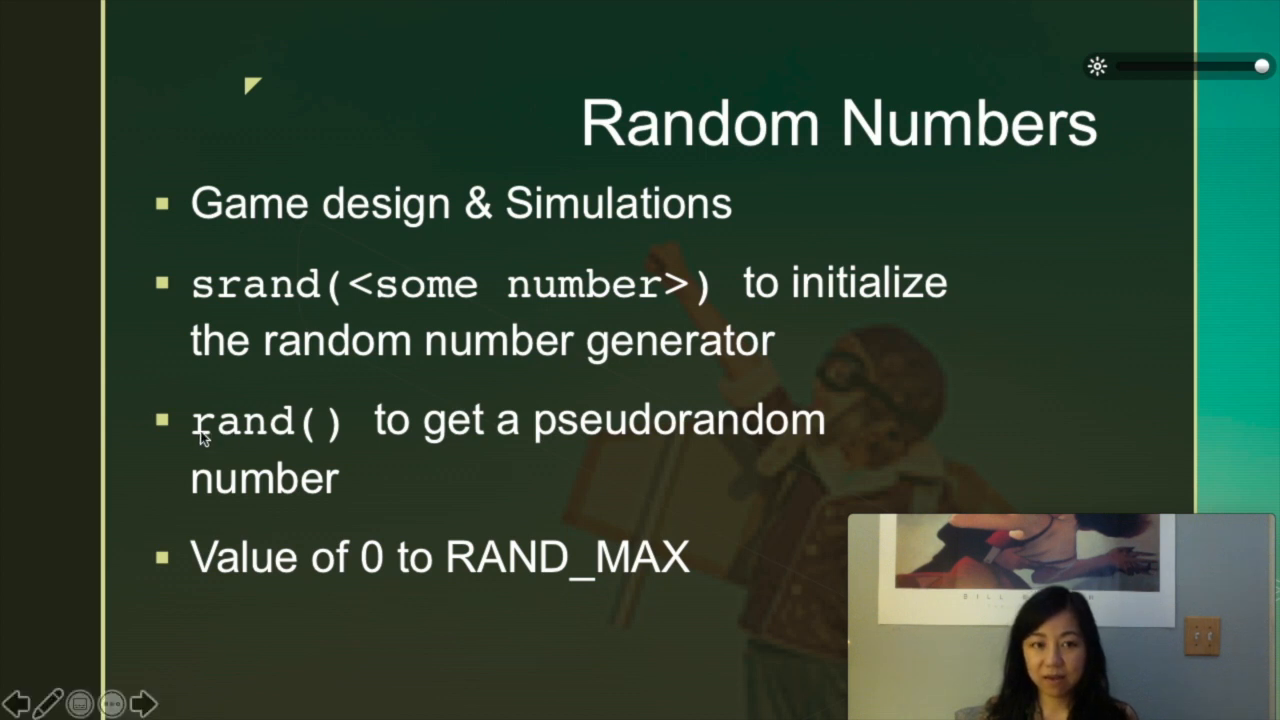
mouse_move(562, 448)
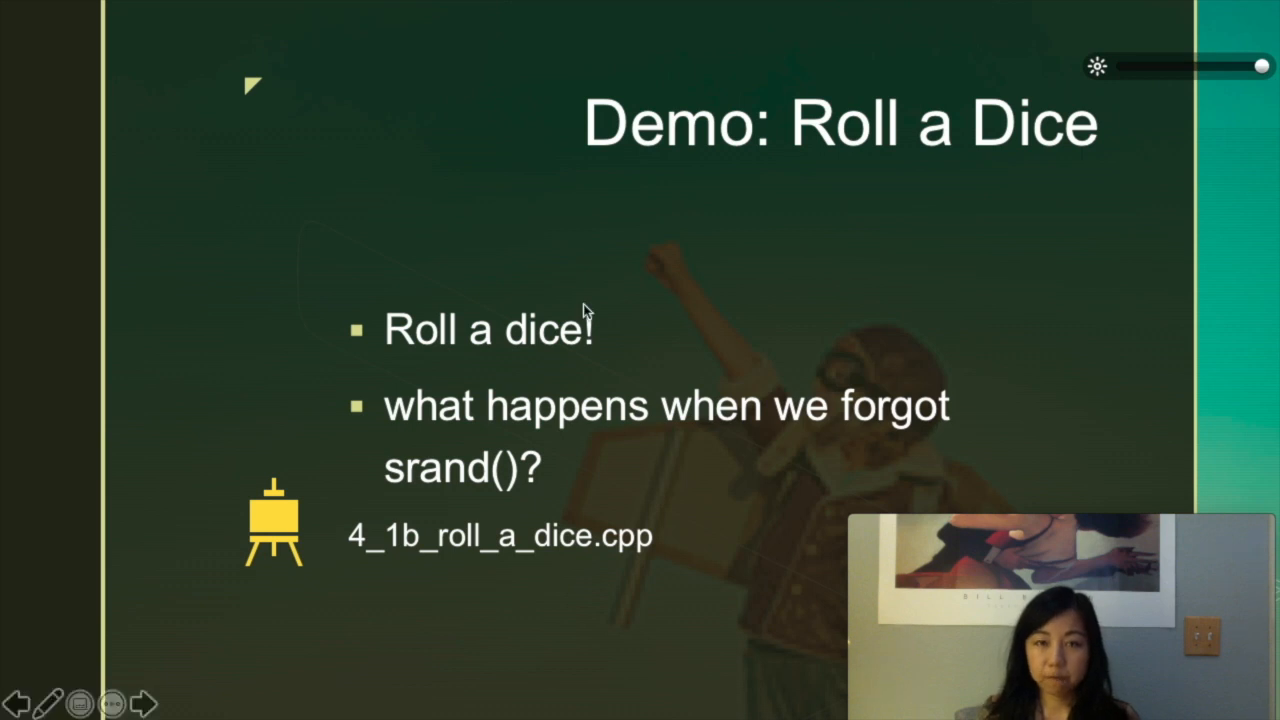
mouse_move(630, 212)
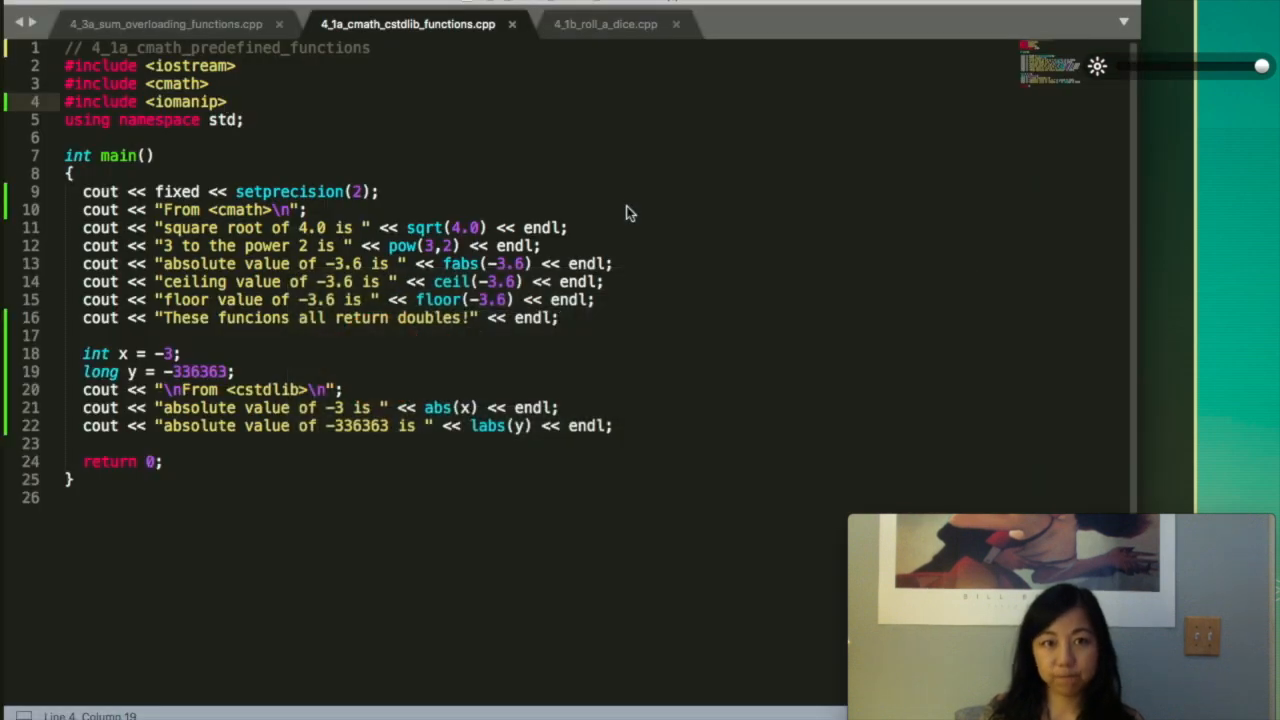
- Switch to 4_1b_roll_a_dice.cpp and comment out #include <cstdlib> on line 3 with //
click(600, 24)
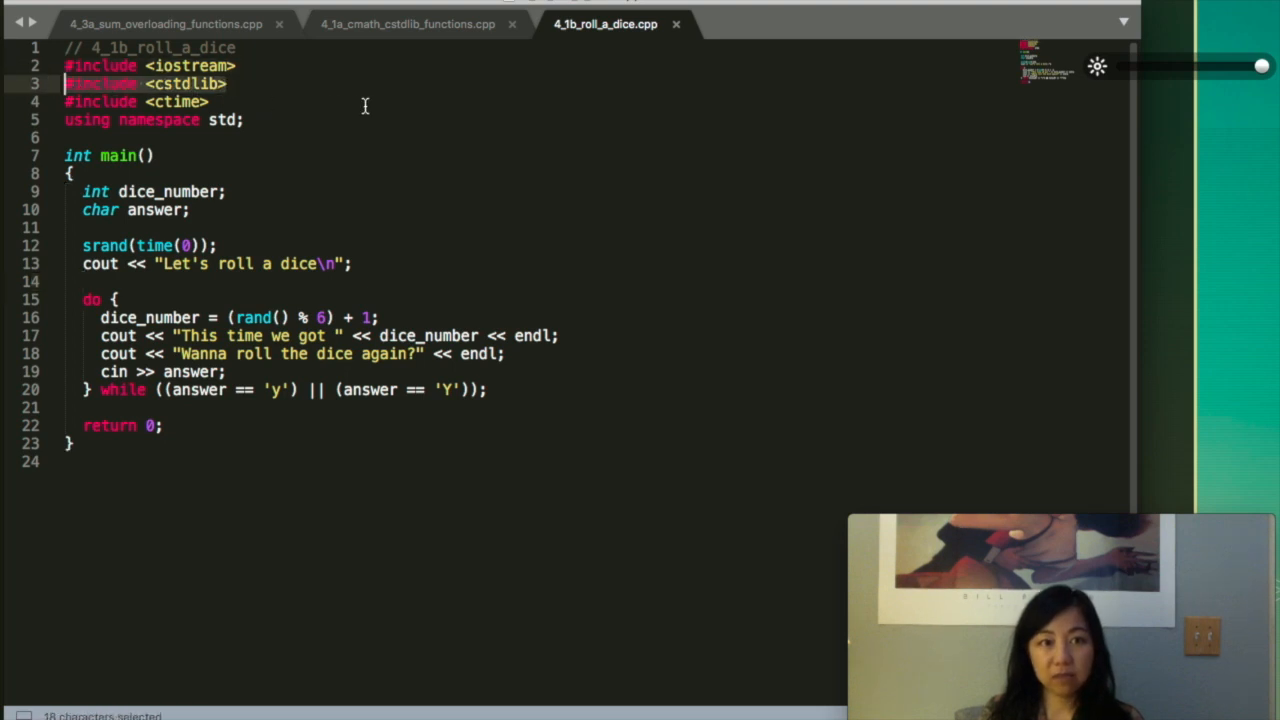
mouse_move(202, 278)
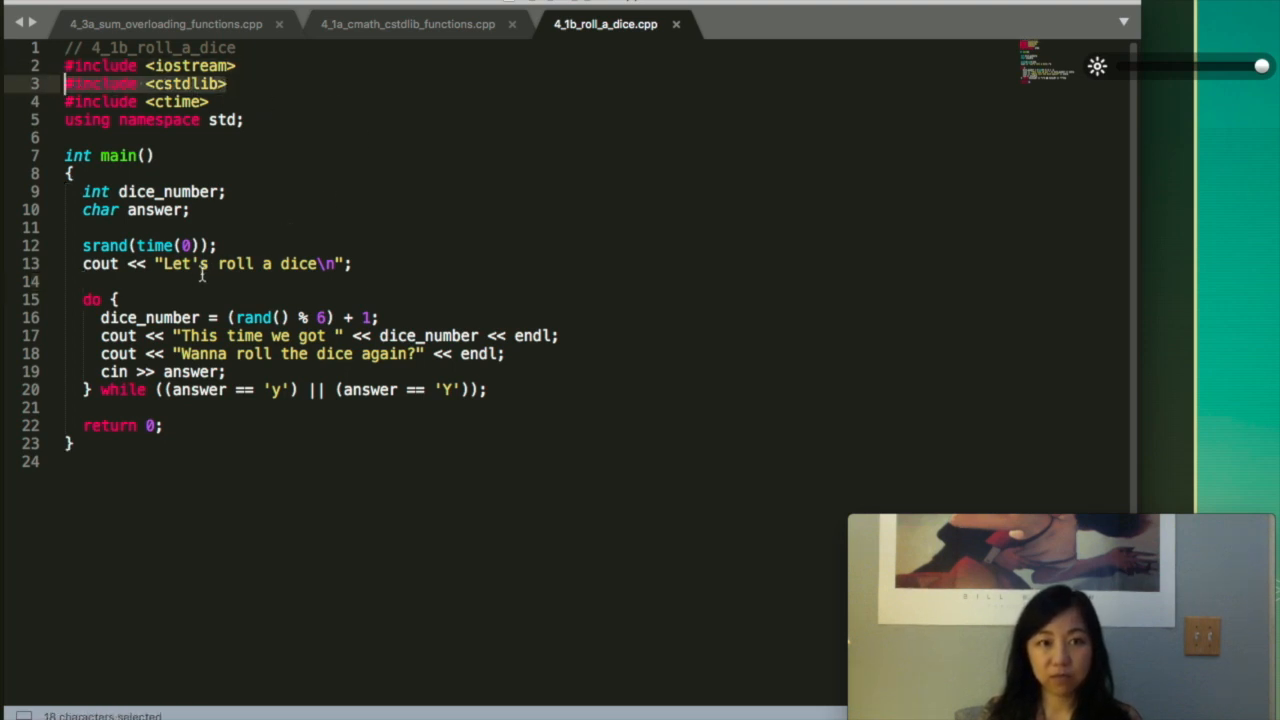
mouse_move(172, 390)
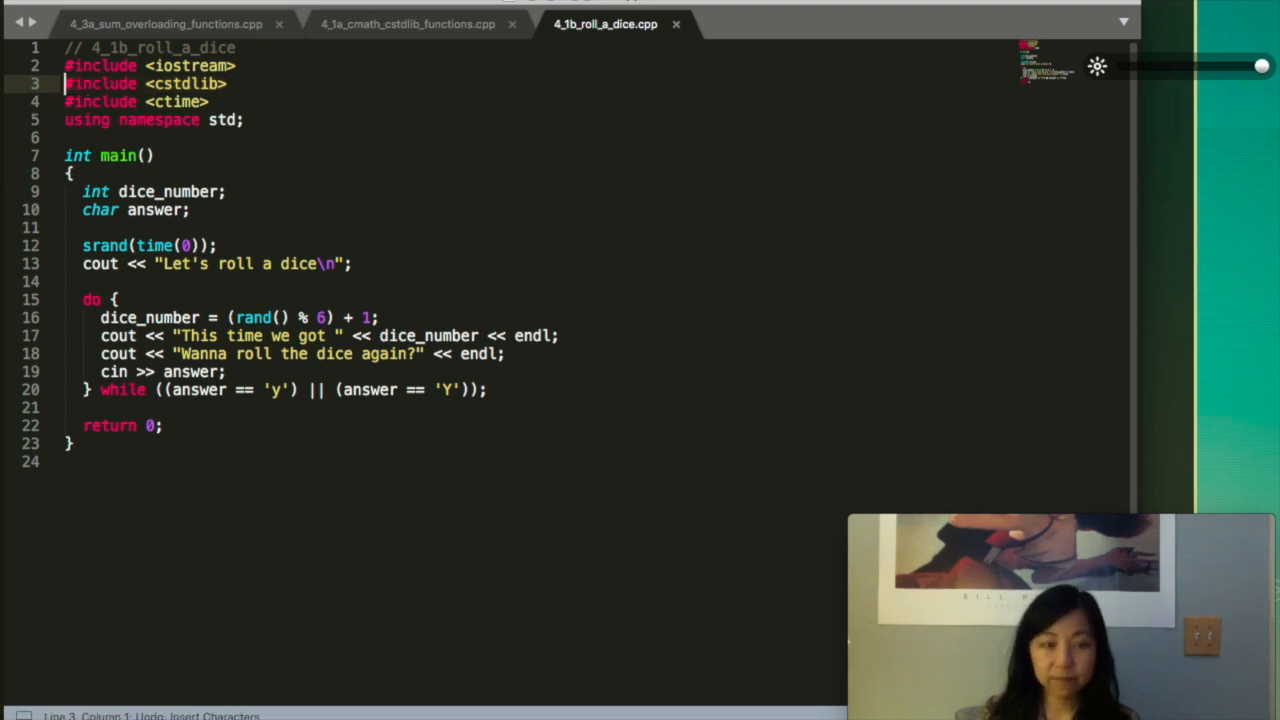
text(//)
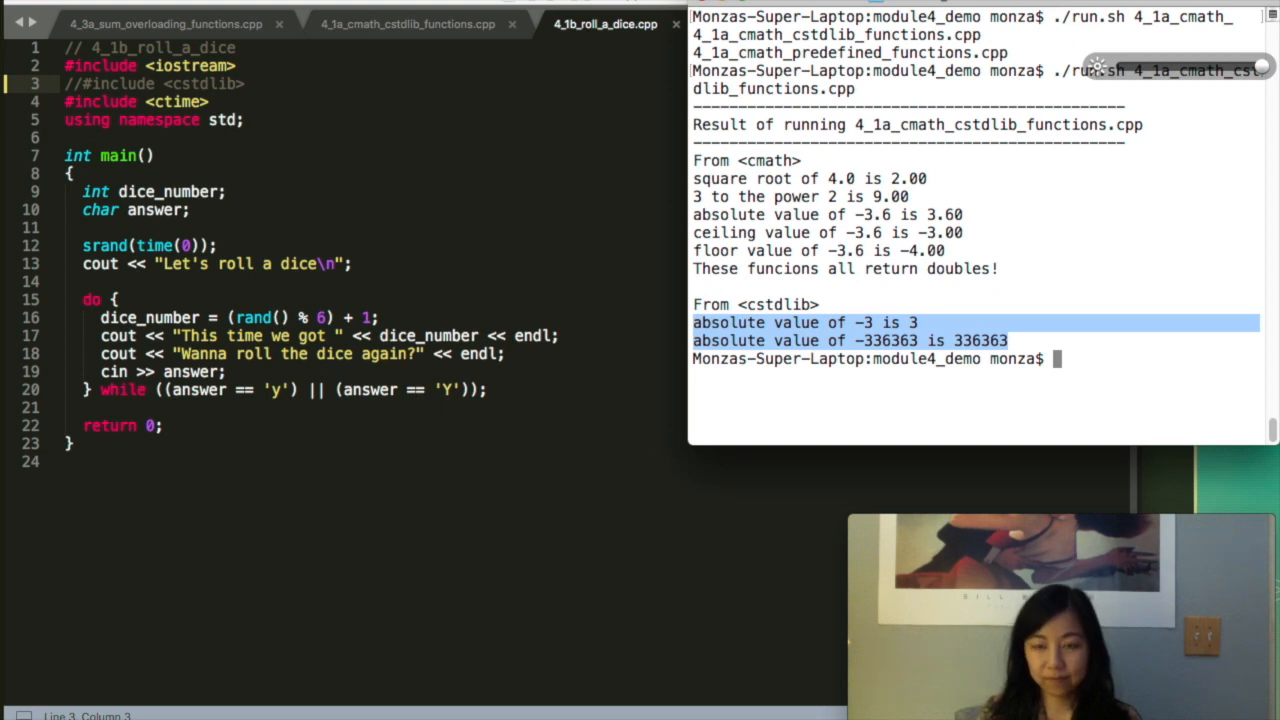
- Run ./run.sh 4_1b_roll_a_dice.cpp and answer y to keep rolling the dice
text(./run.sh)
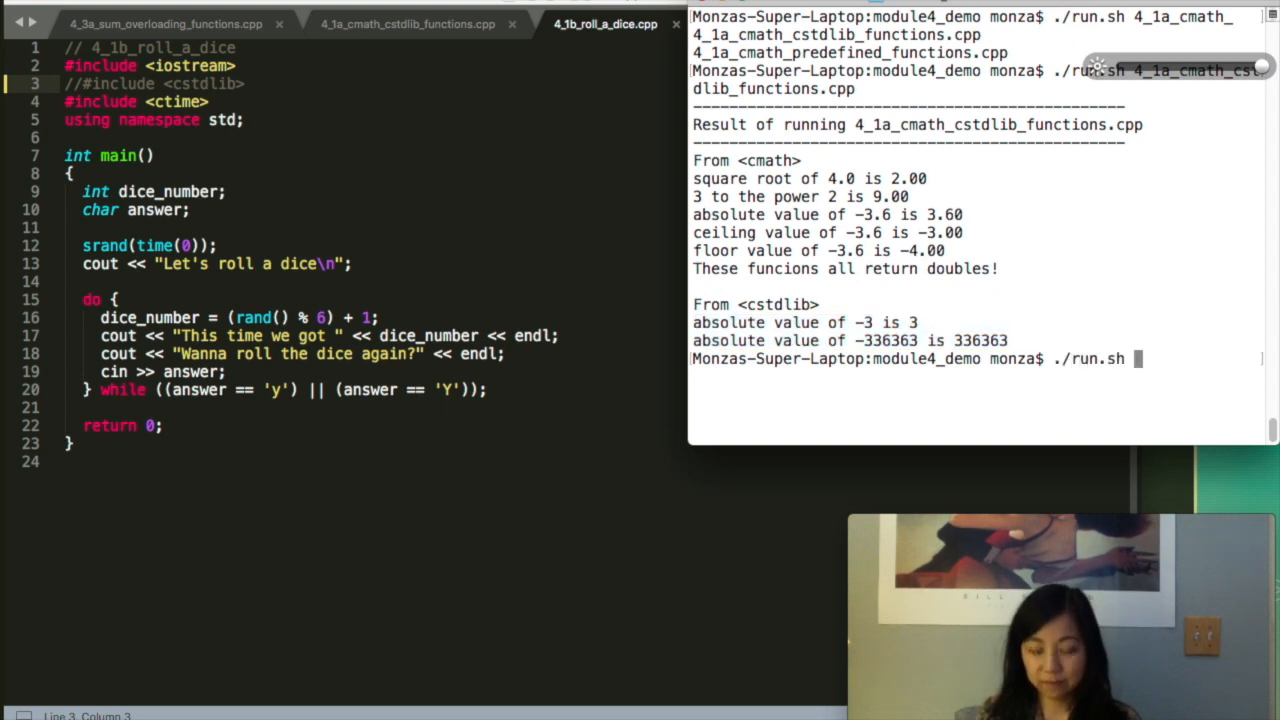
text(4_1b_roll_a_dice.cpp)
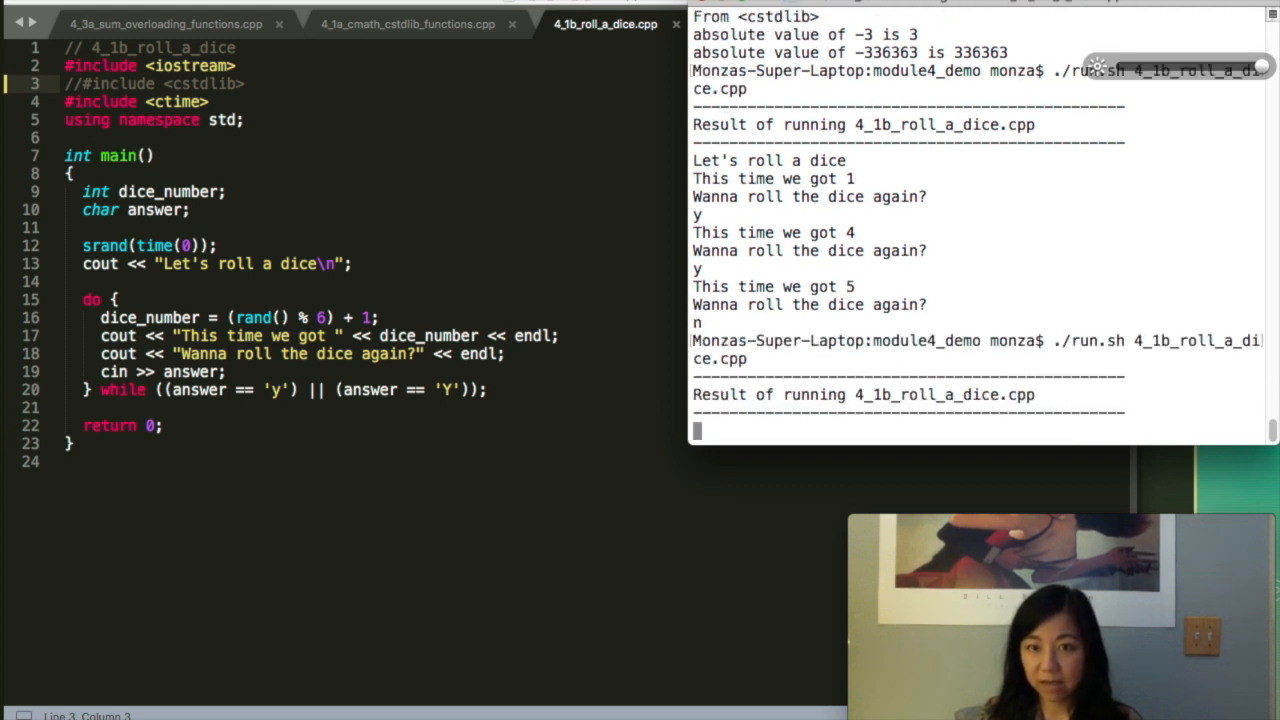
scroll(down, 3)
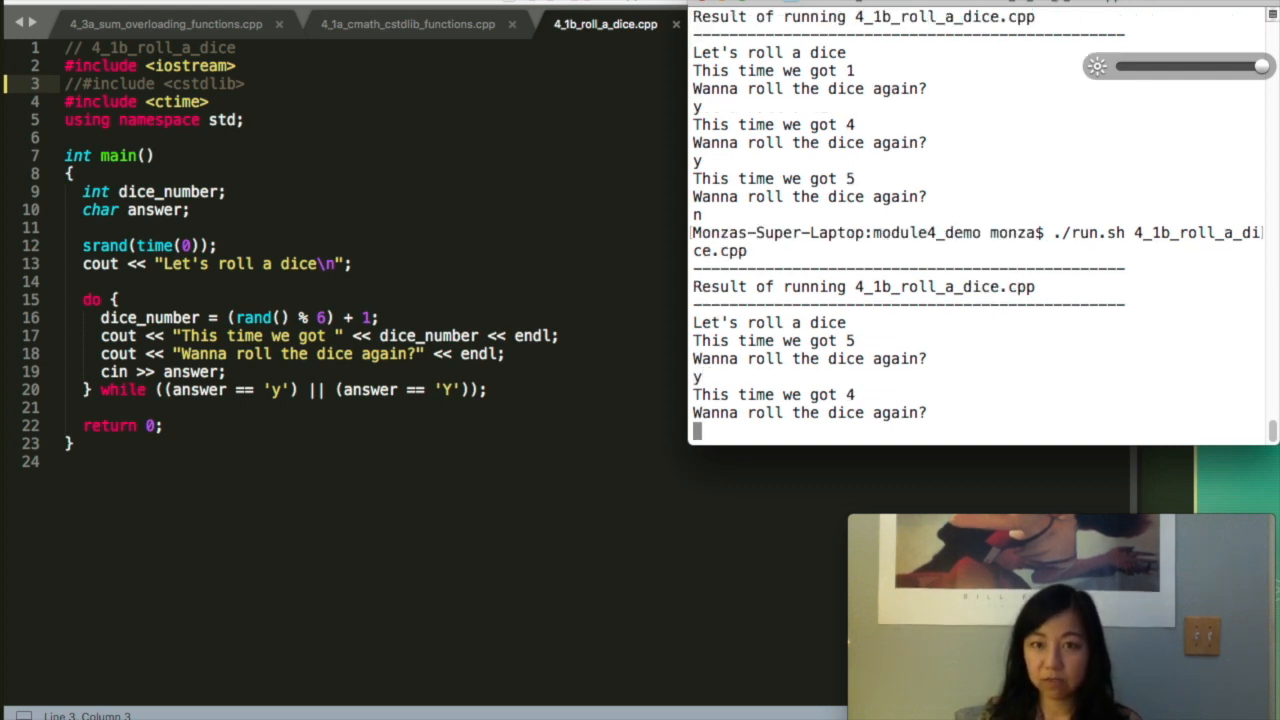
text(y)
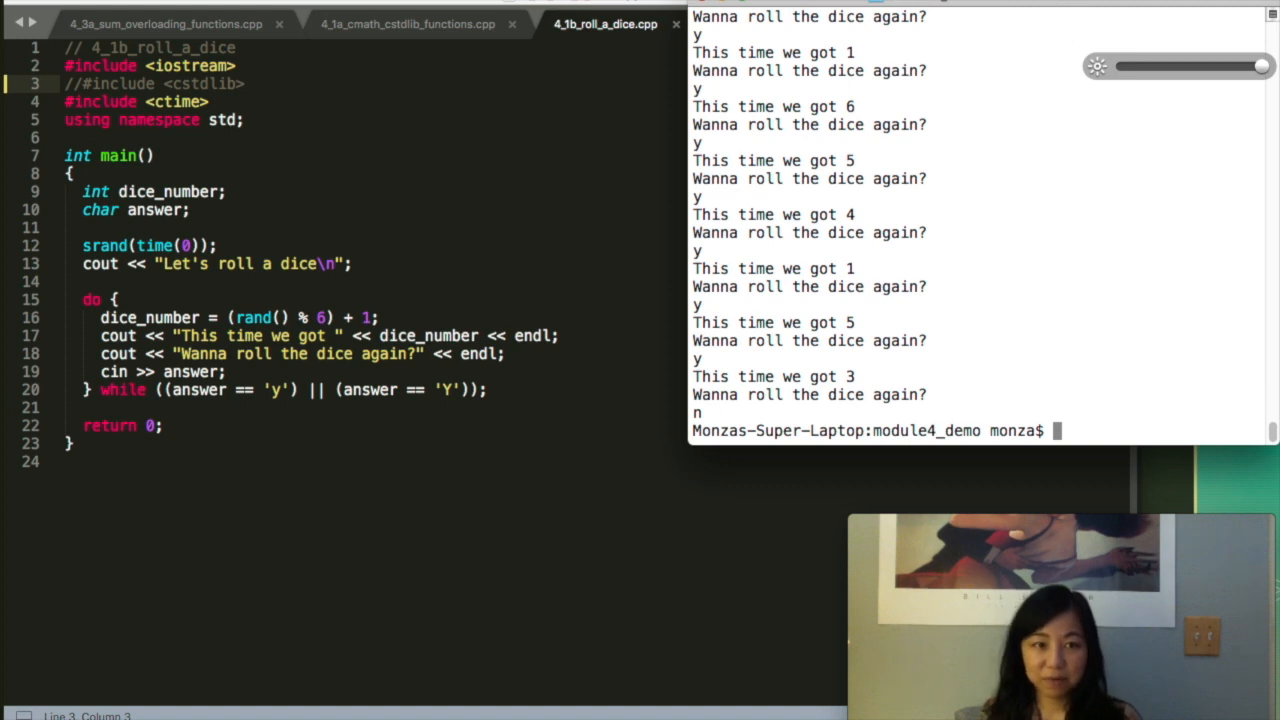
mouse_move(530, 308)
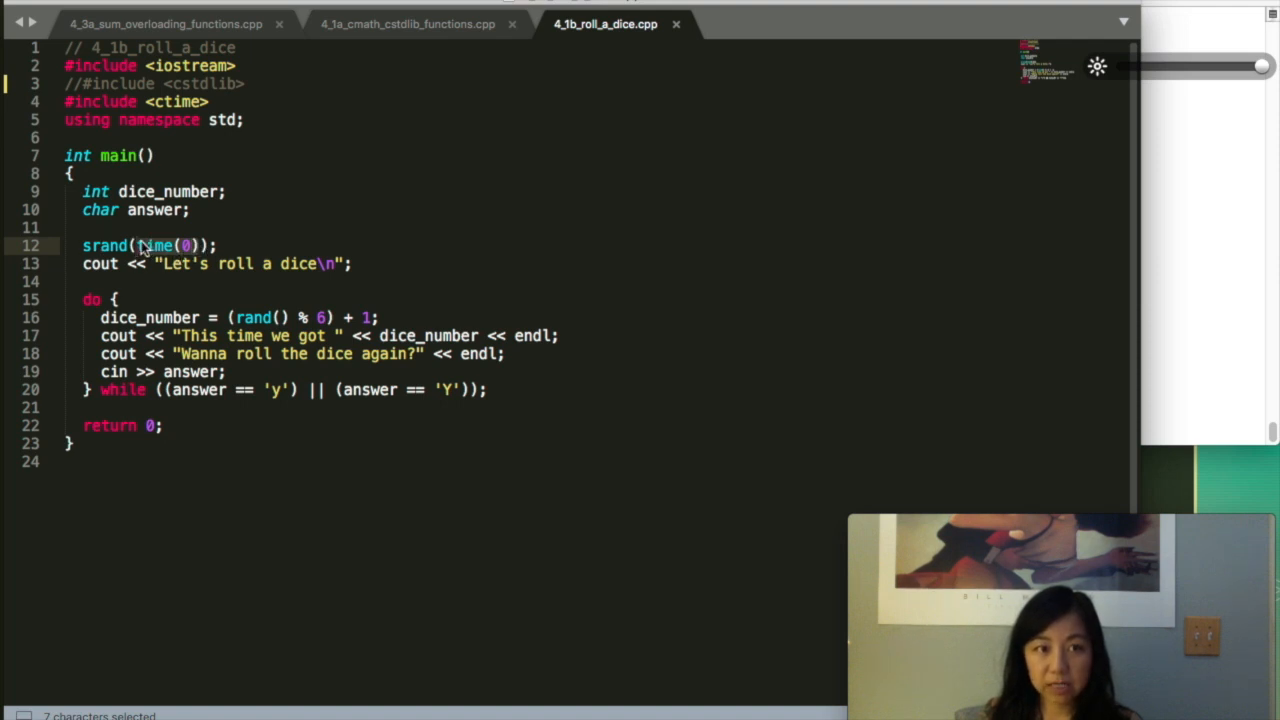
mouse_move(176, 264)
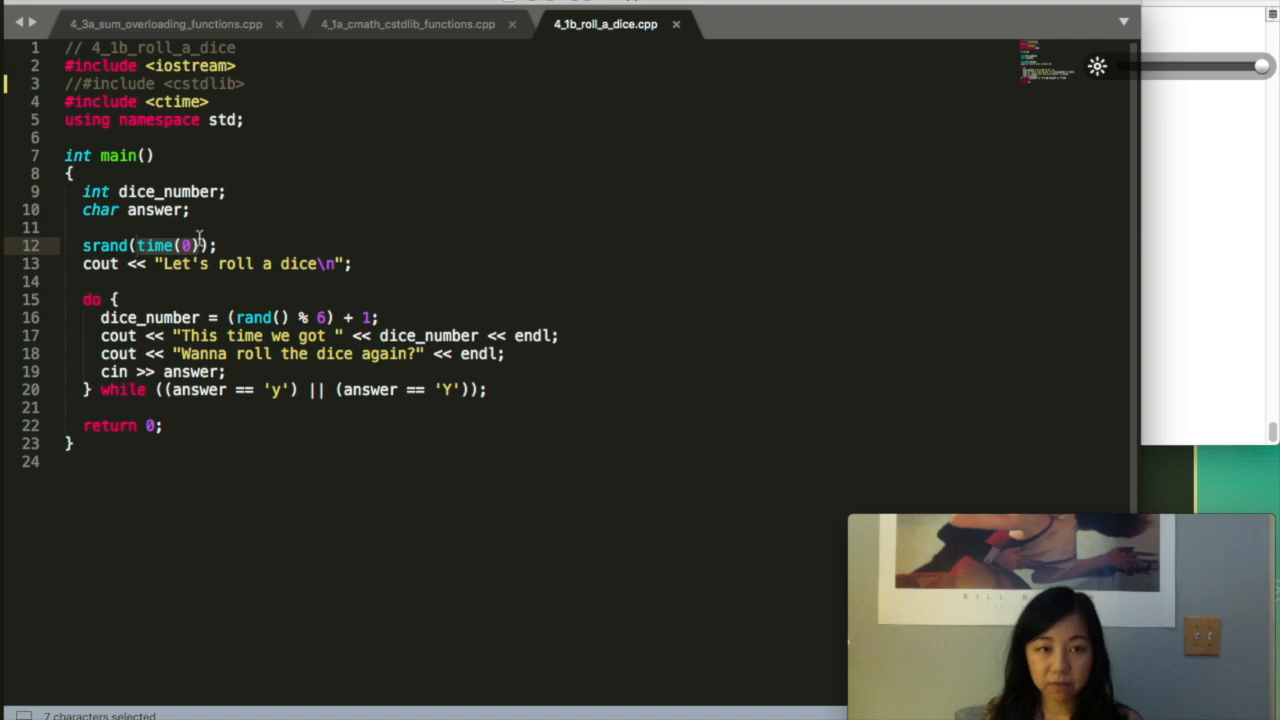
mouse_move(170, 258)
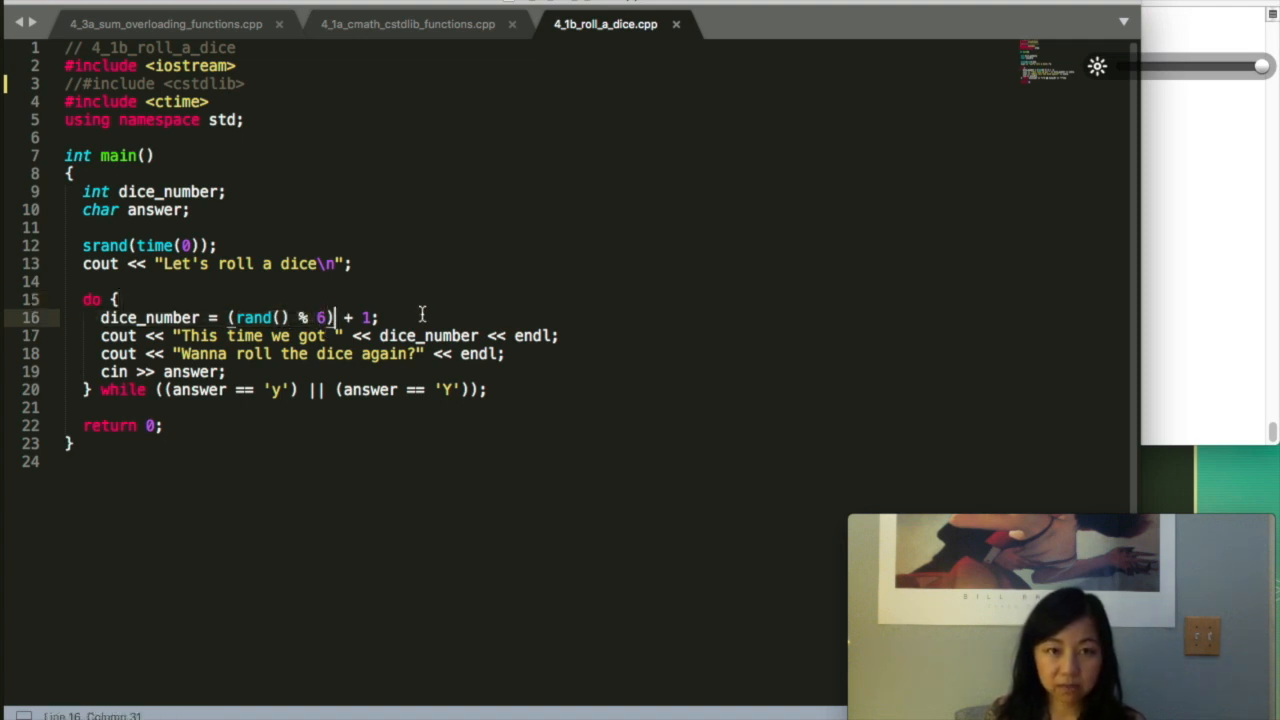
mouse_move(470, 304)
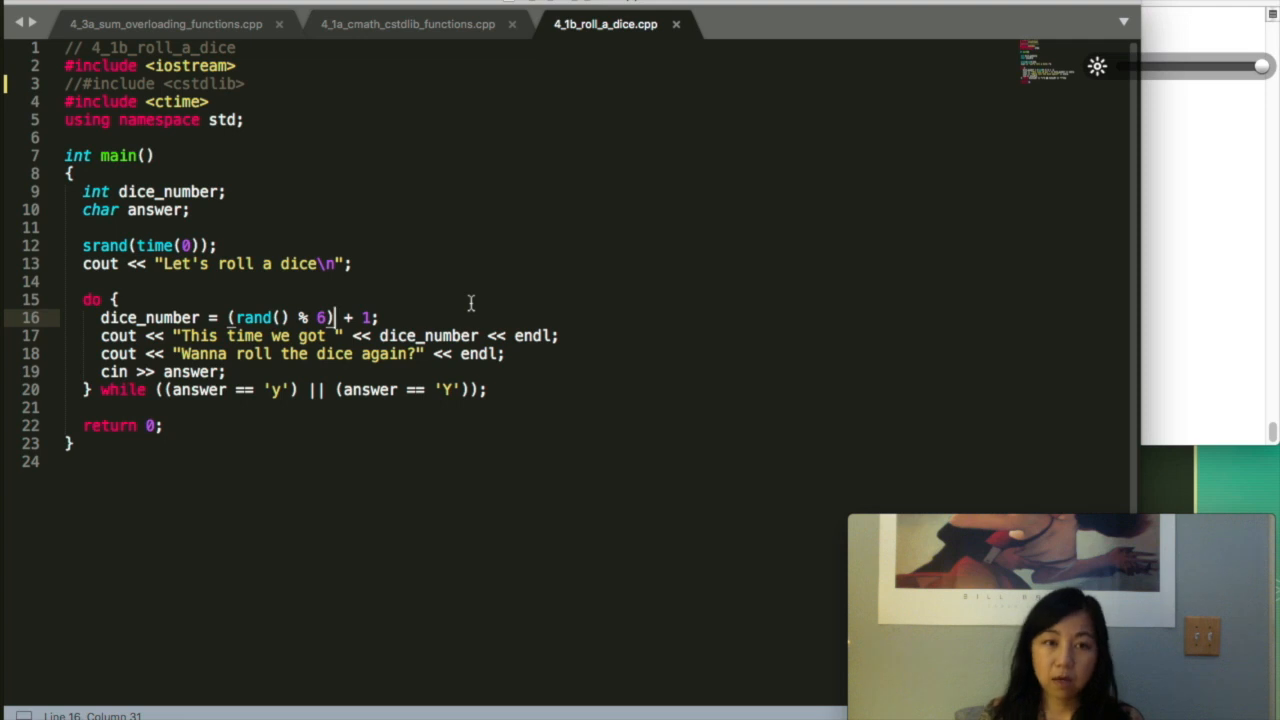
mouse_move(426, 314)
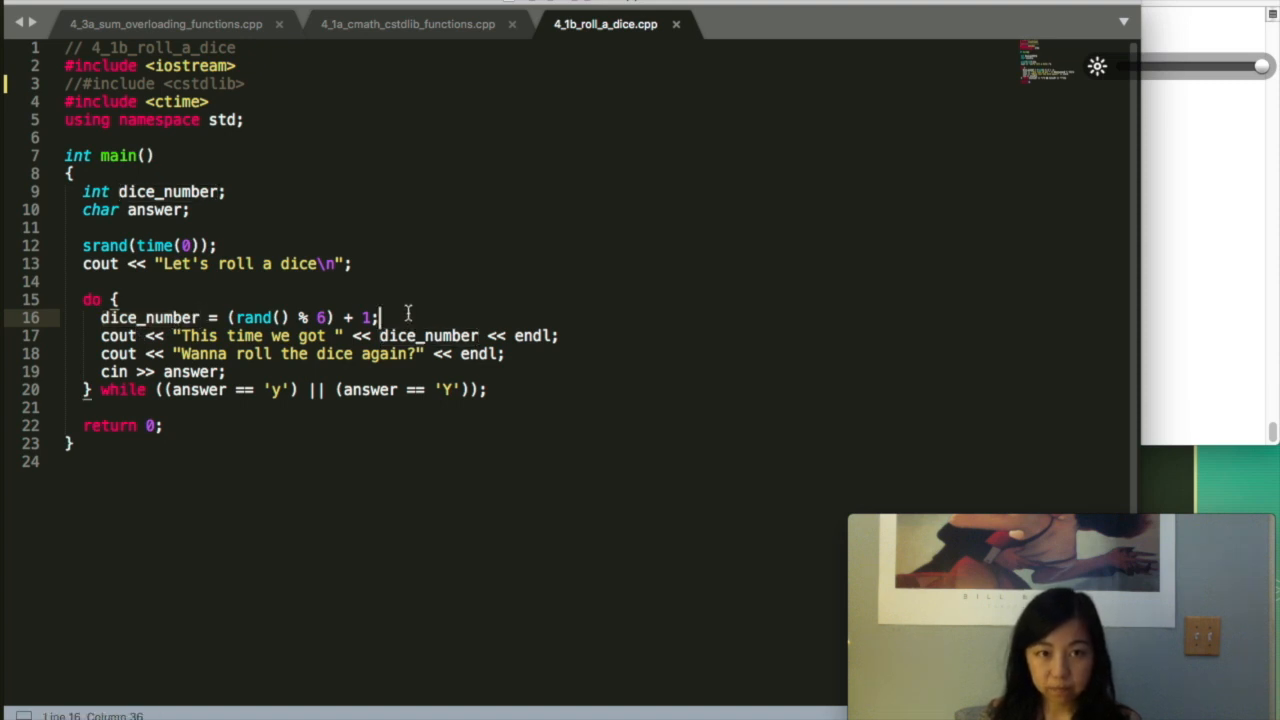
mouse_move(380, 318)
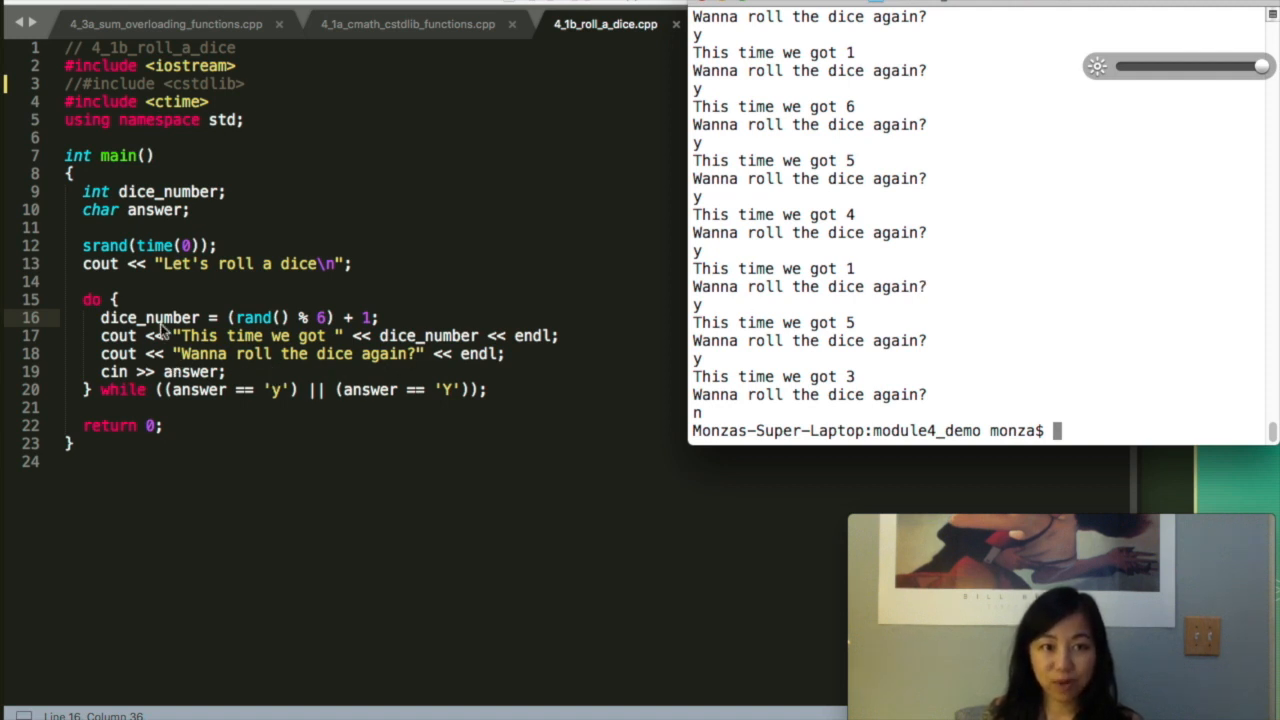
mouse_move(124, 298)
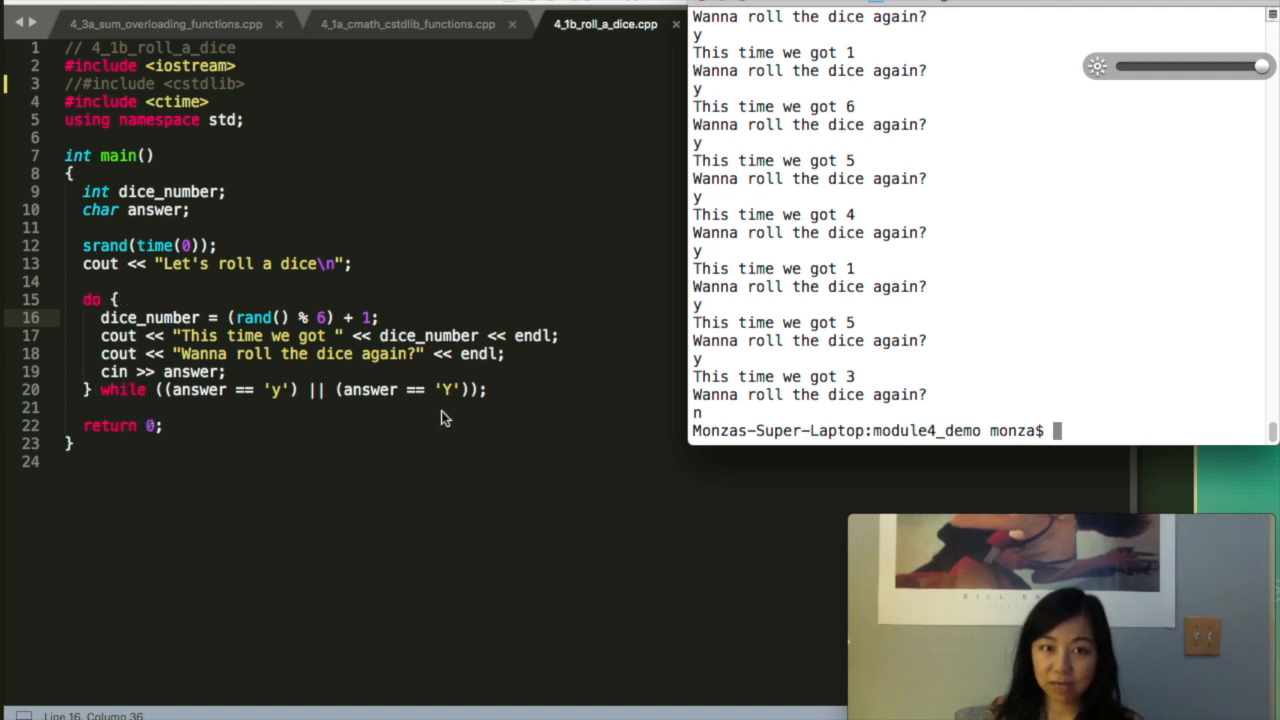
mouse_move(276, 400)
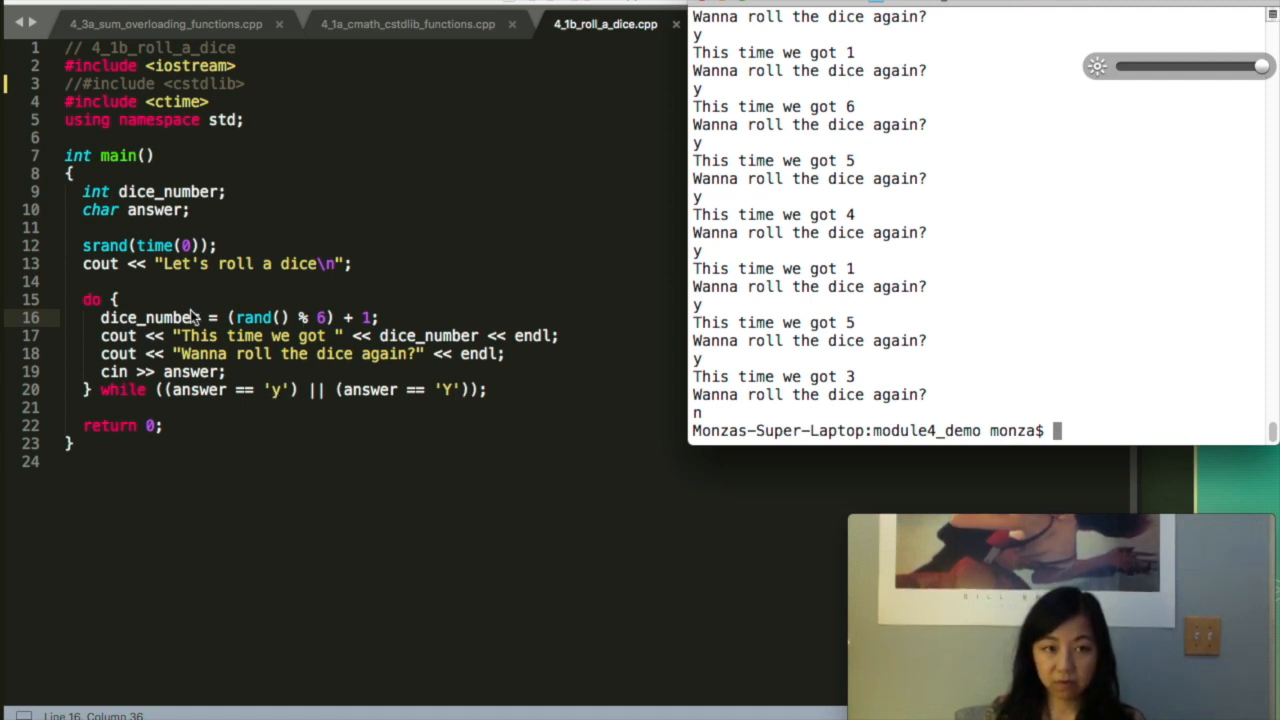
mouse_move(170, 298)
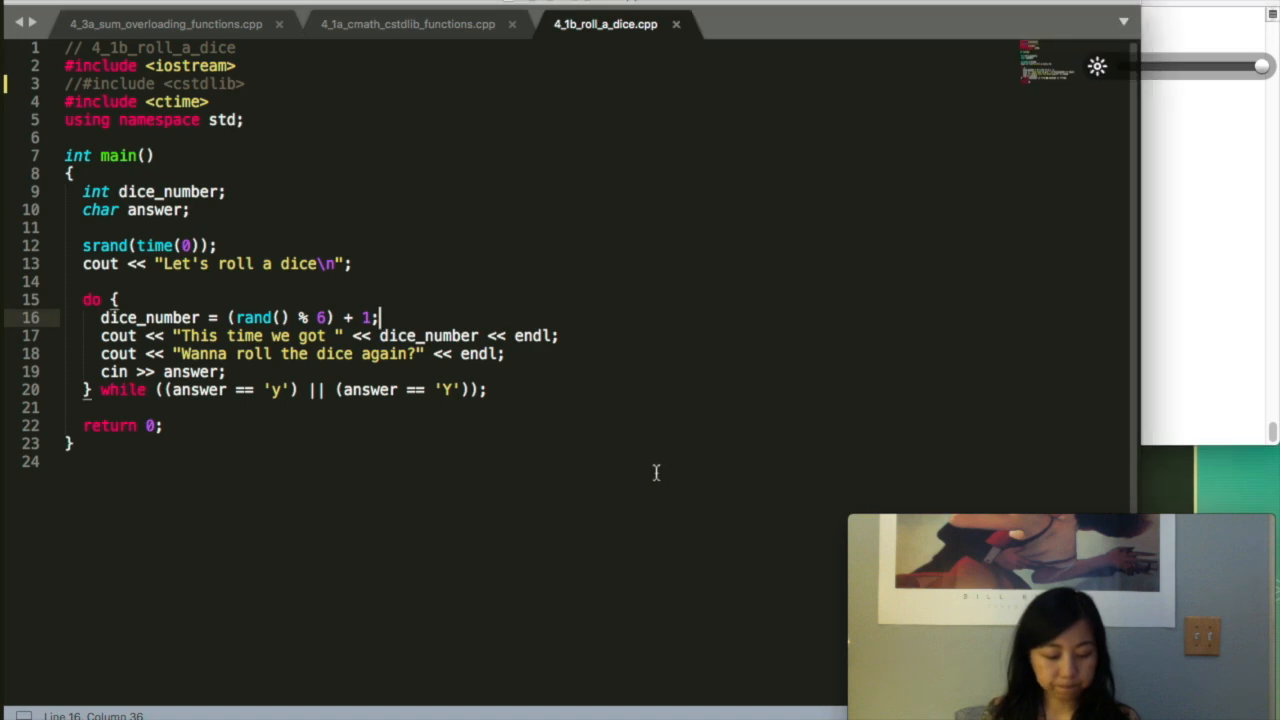
- Switch back to PowerPoint on the 'Demo: Roll a Dice' slide
key(cmd+tab)
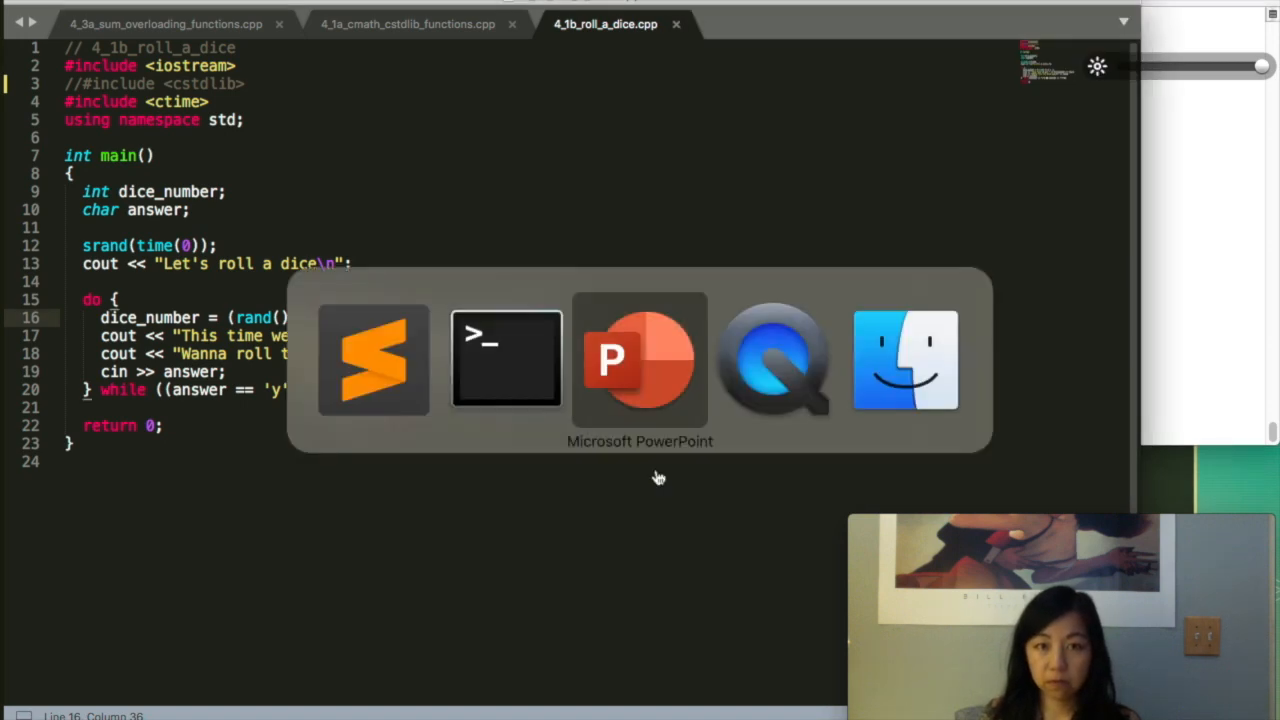
click(640, 360)
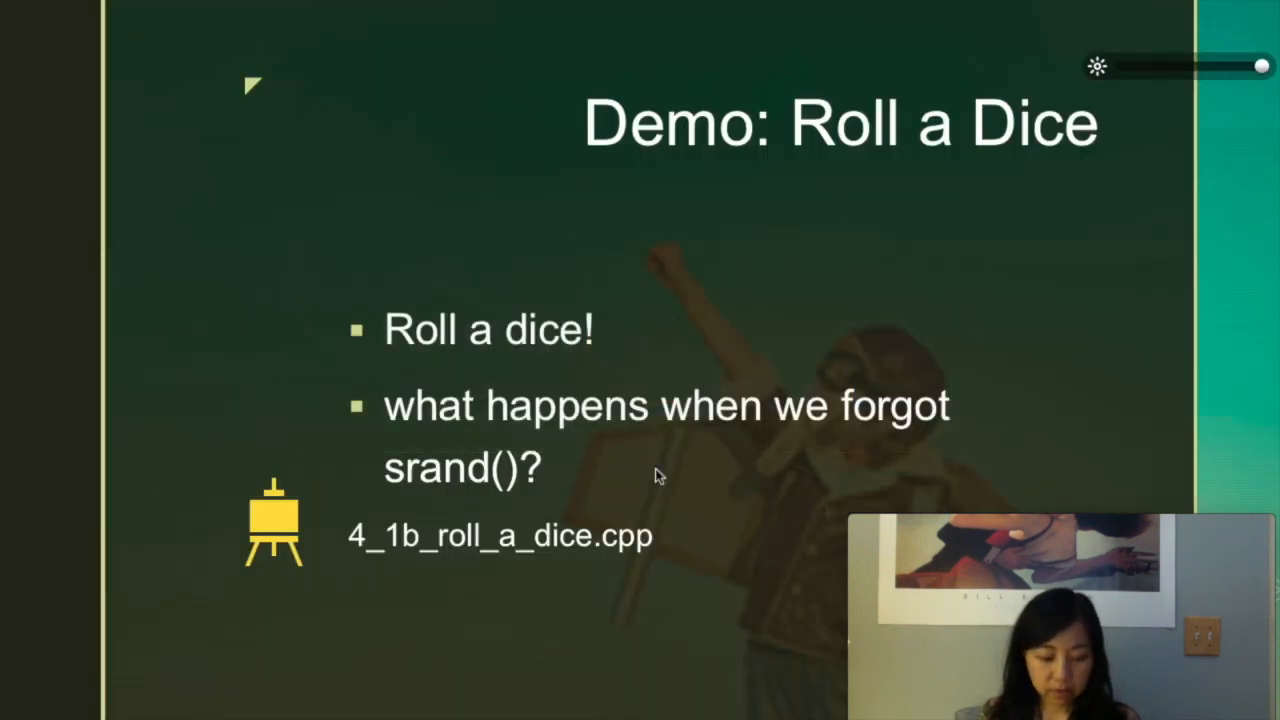